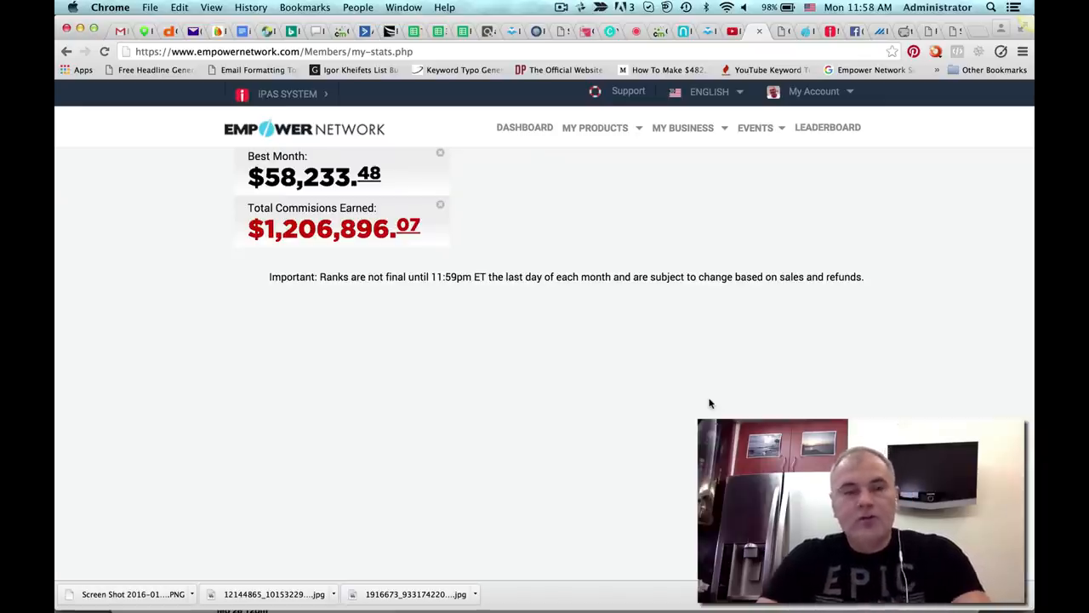
mouse_move(701, 372)
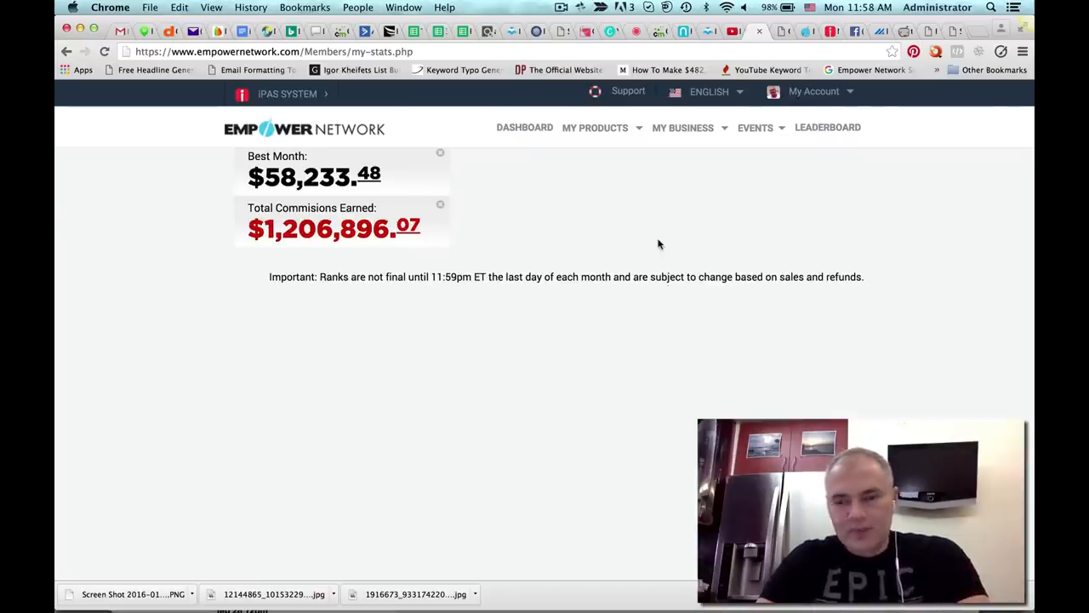
mouse_move(656, 228)
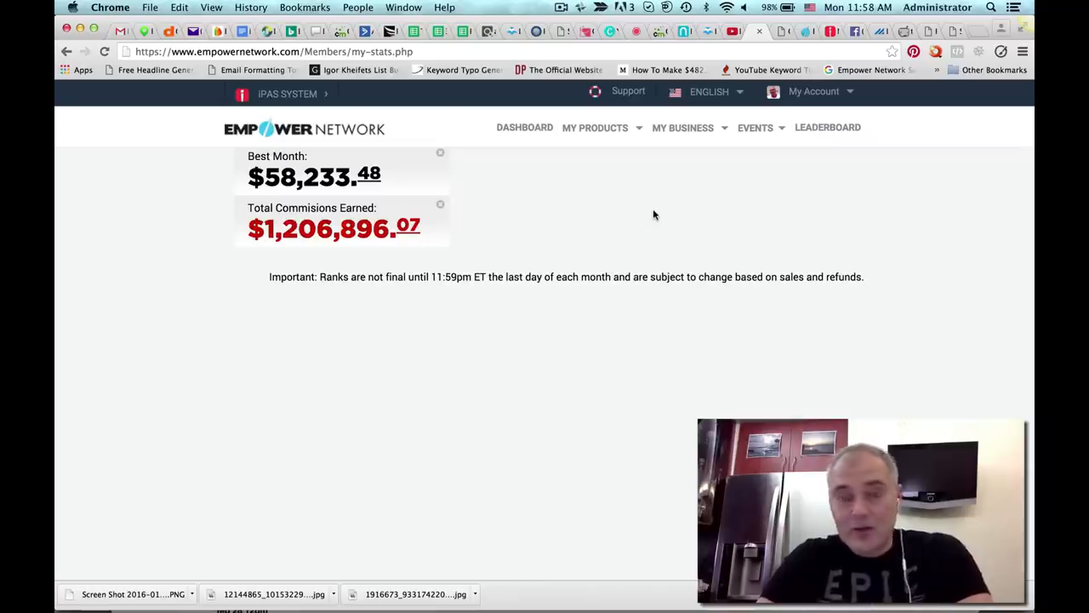
mouse_move(698, 208)
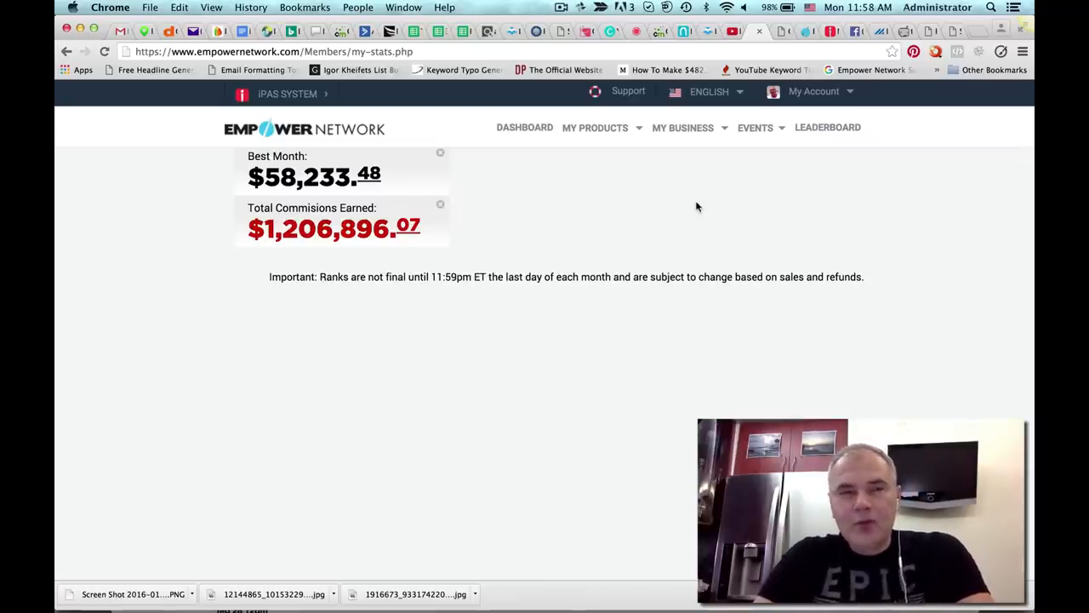
mouse_move(718, 180)
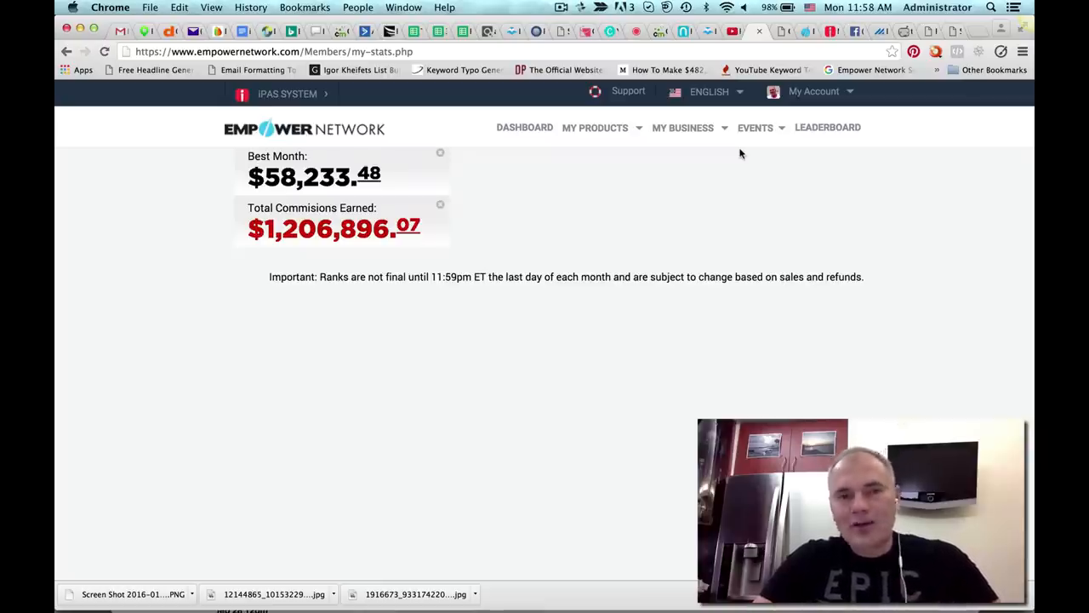
Look over Empower Network's upcoming events list, then close it.
click(755, 126)
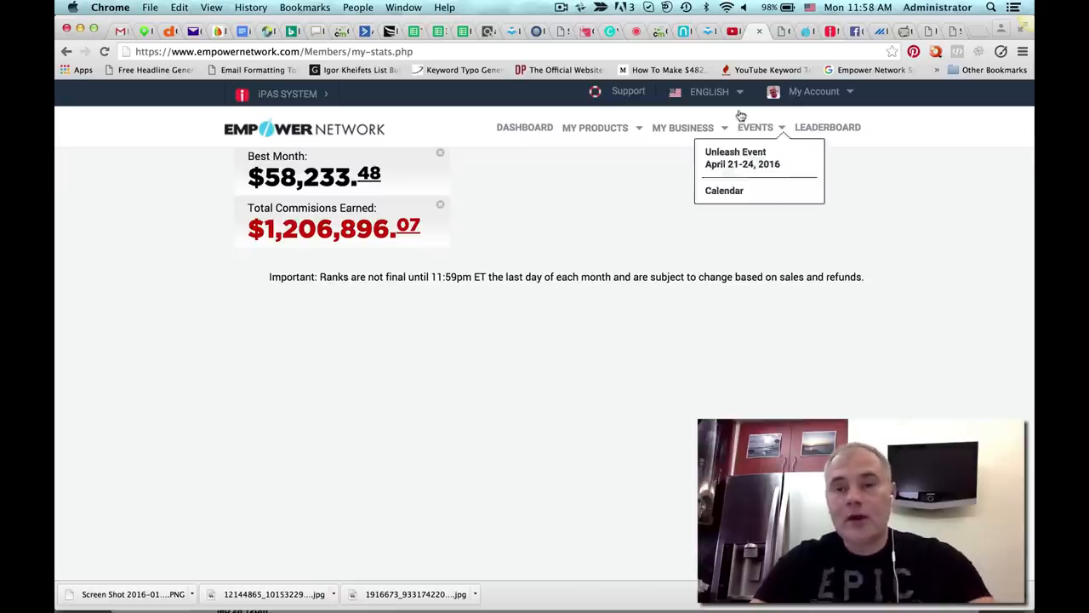
click(708, 92)
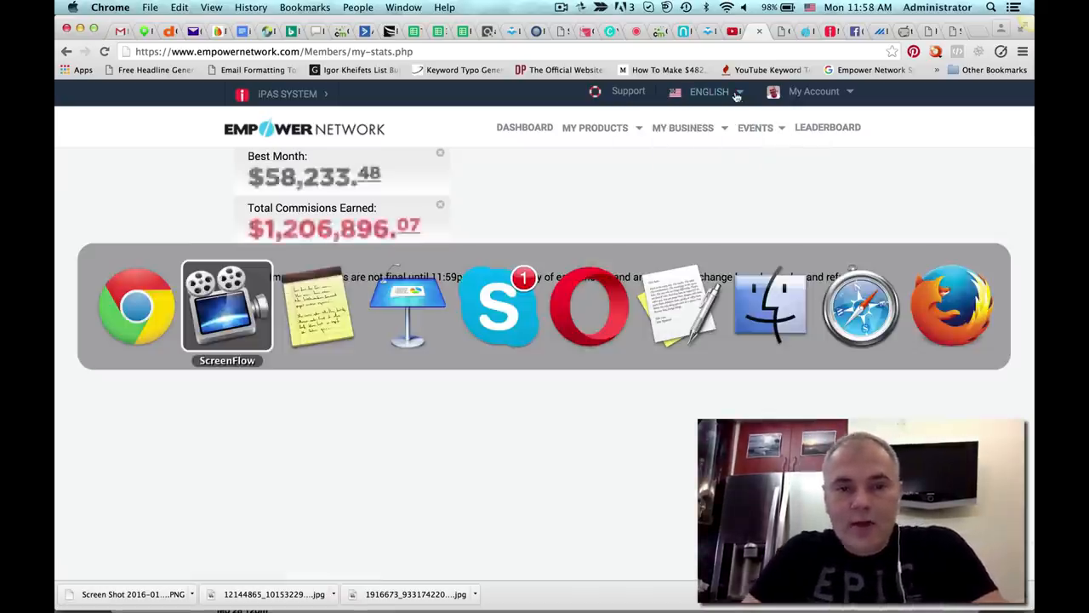
mouse_move(408, 306)
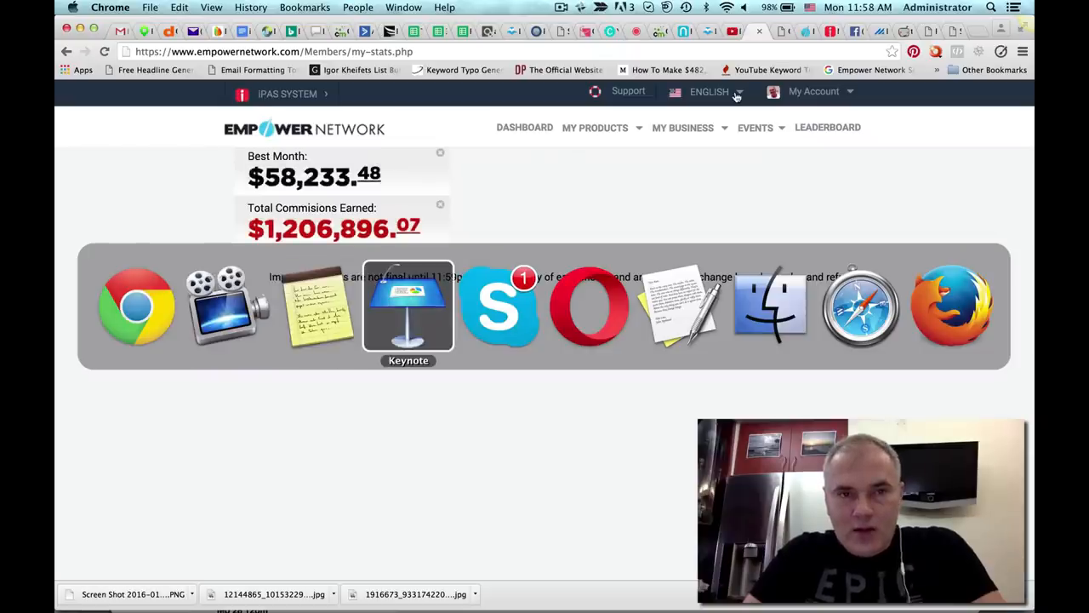
Bring Keynote forward and show the 'Alex Z Traffic Training' title slide.
click(408, 306)
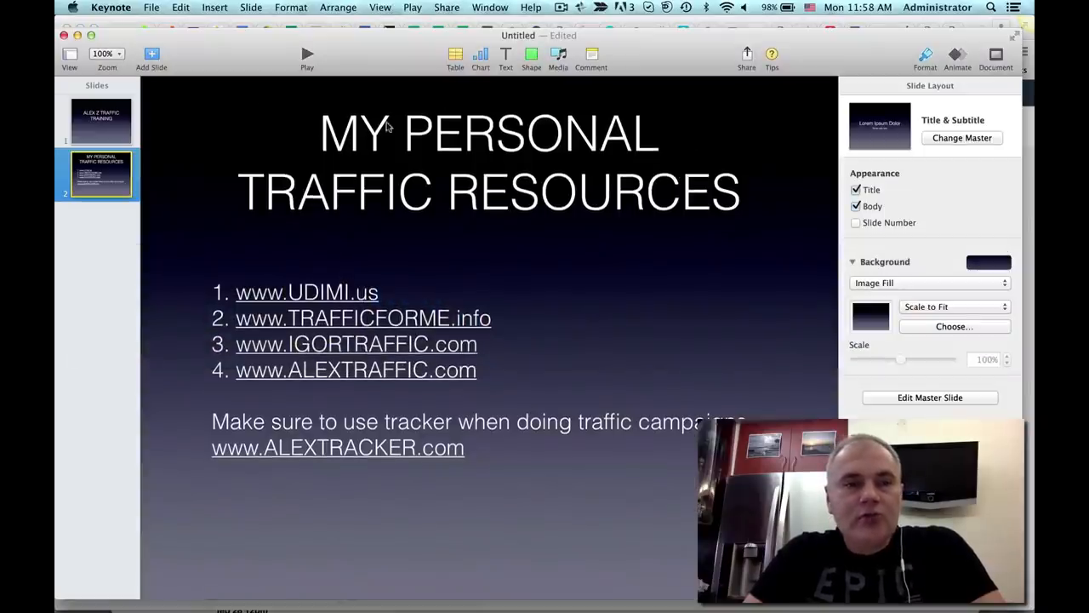
click(101, 121)
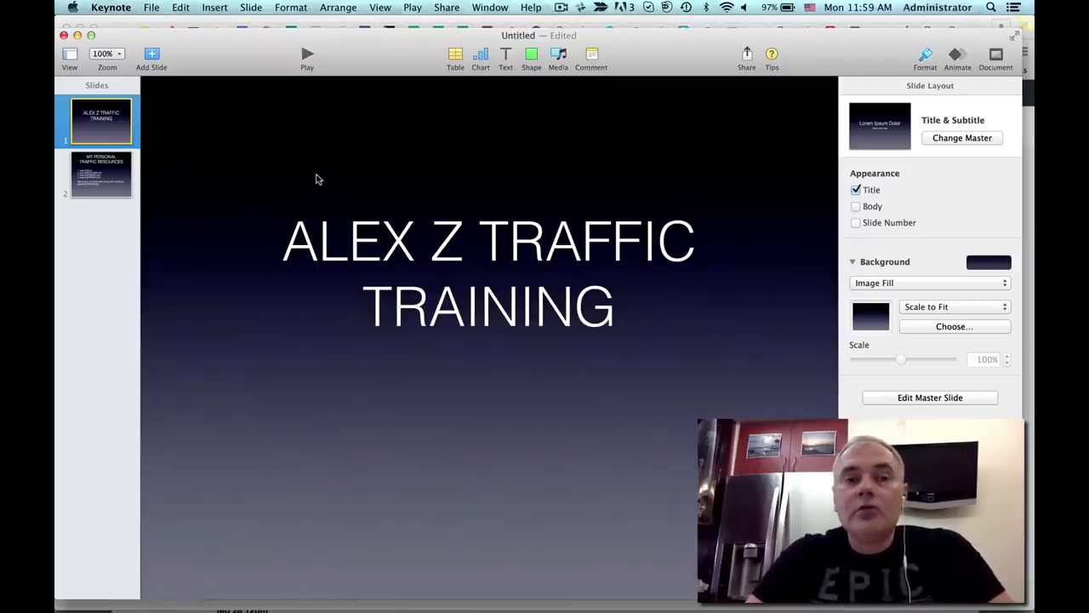
mouse_move(439, 139)
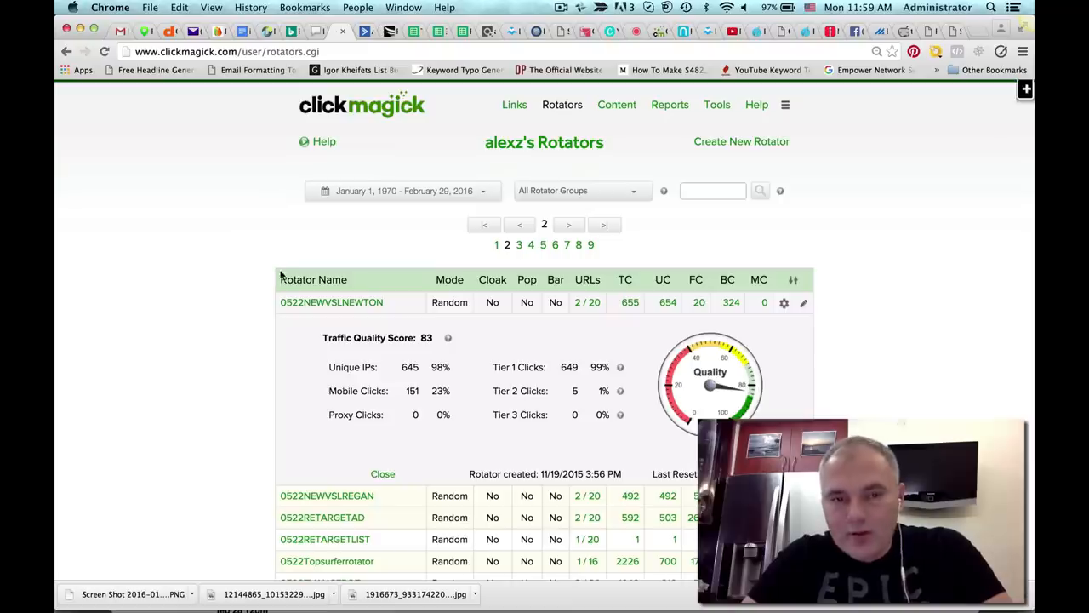
Scroll the ClickMagick Rotators page to the first rotator's quality score and Tier 1 clicks.
scroll(down, 3)
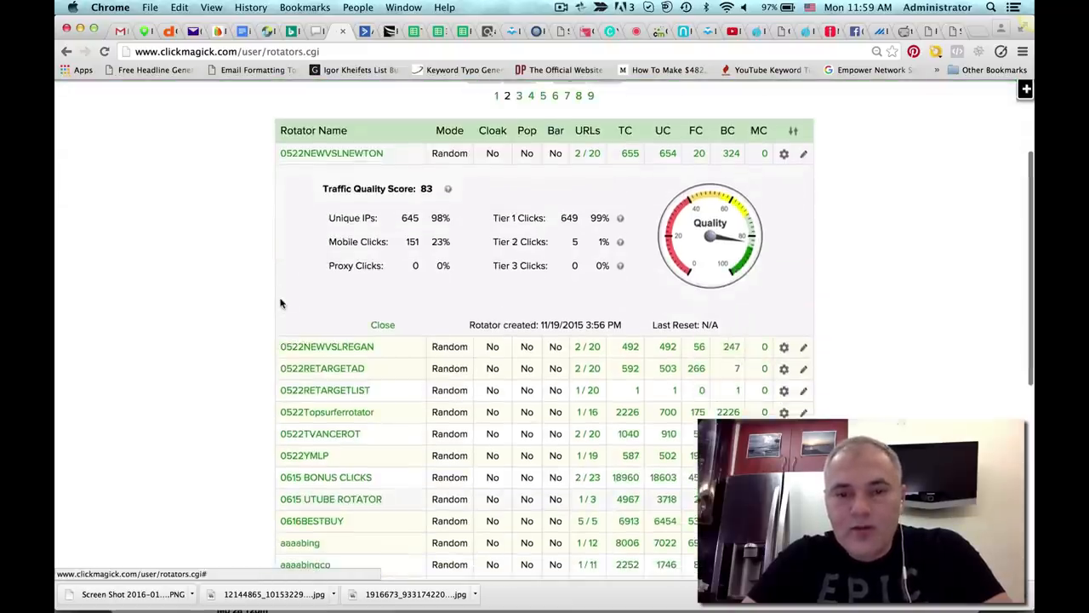
scroll(down, 3)
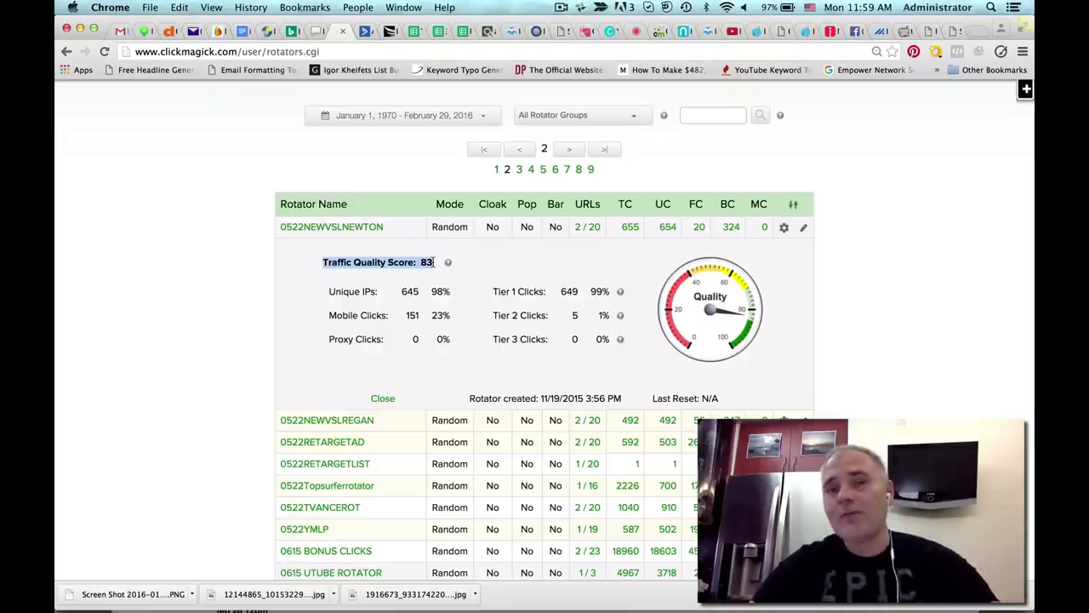
mouse_move(327, 315)
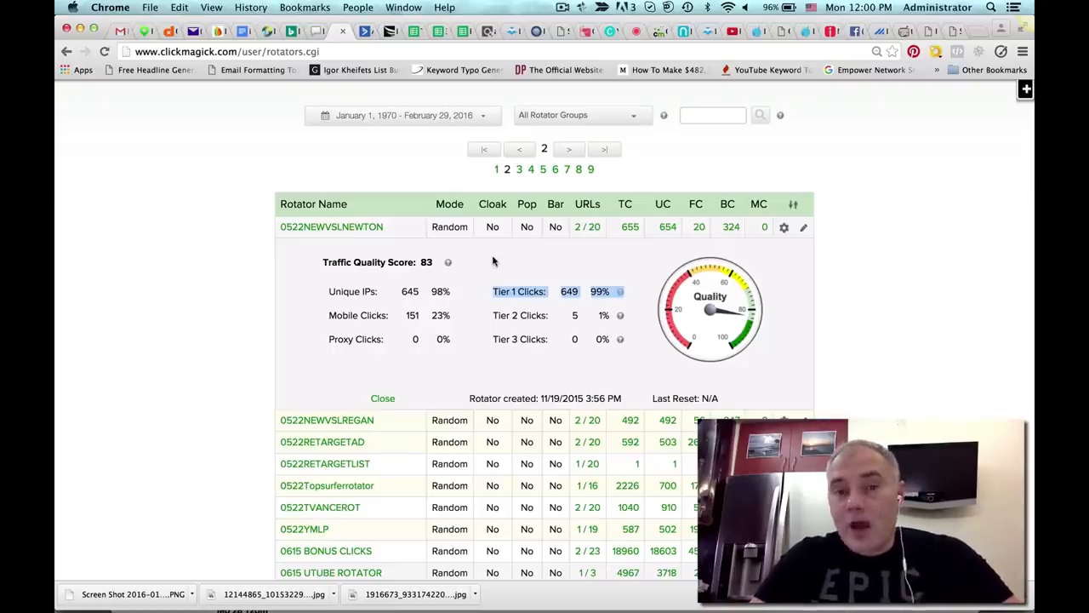
mouse_move(535, 306)
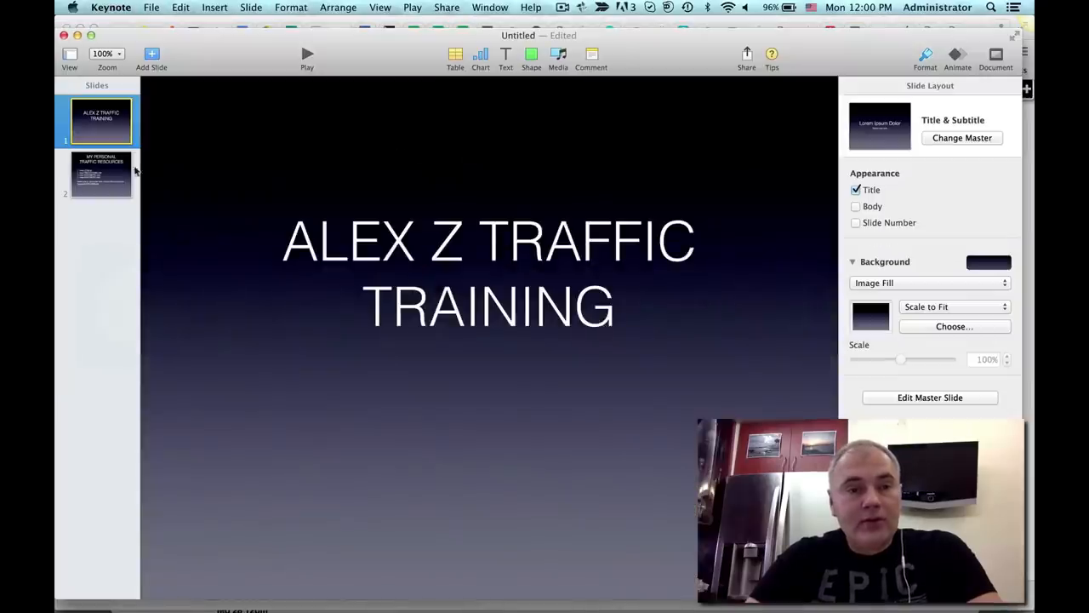
Show slide 2, 'My Personal Traffic Resources', and select its links text box.
click(100, 174)
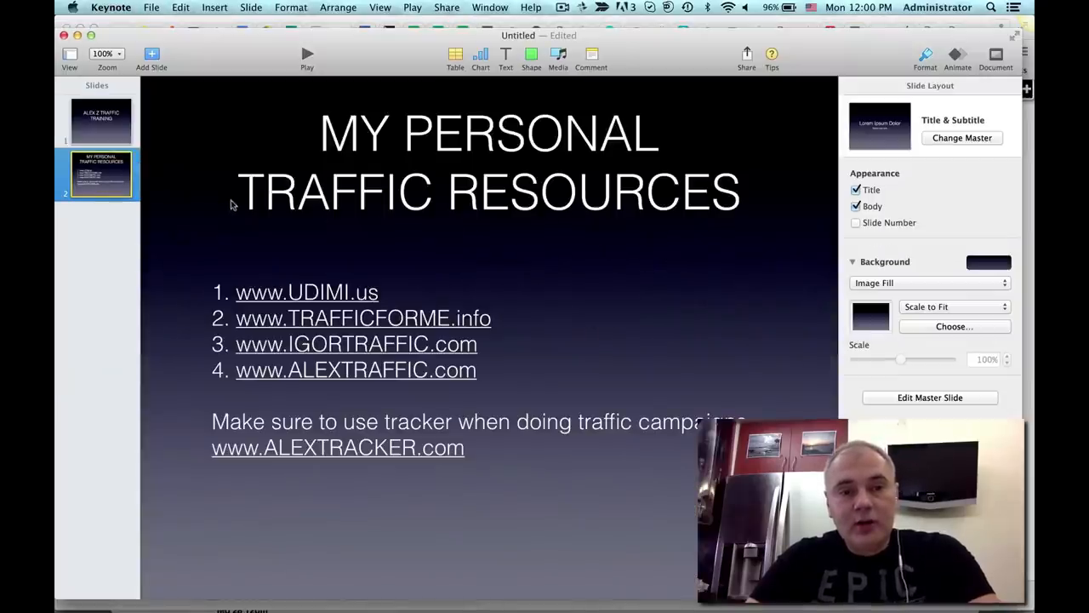
mouse_move(314, 271)
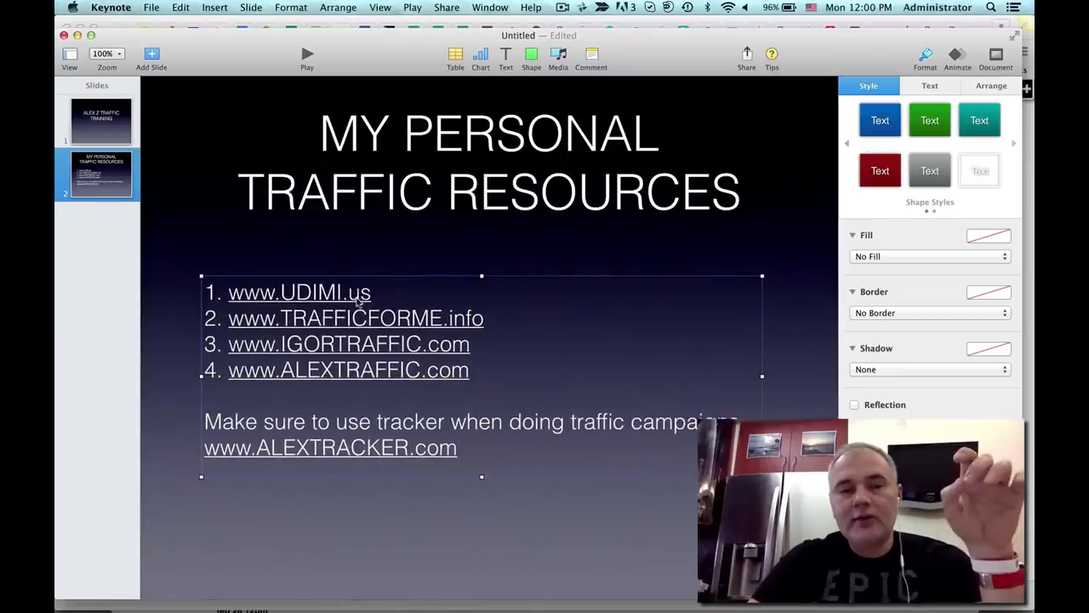
double_click(299, 293)
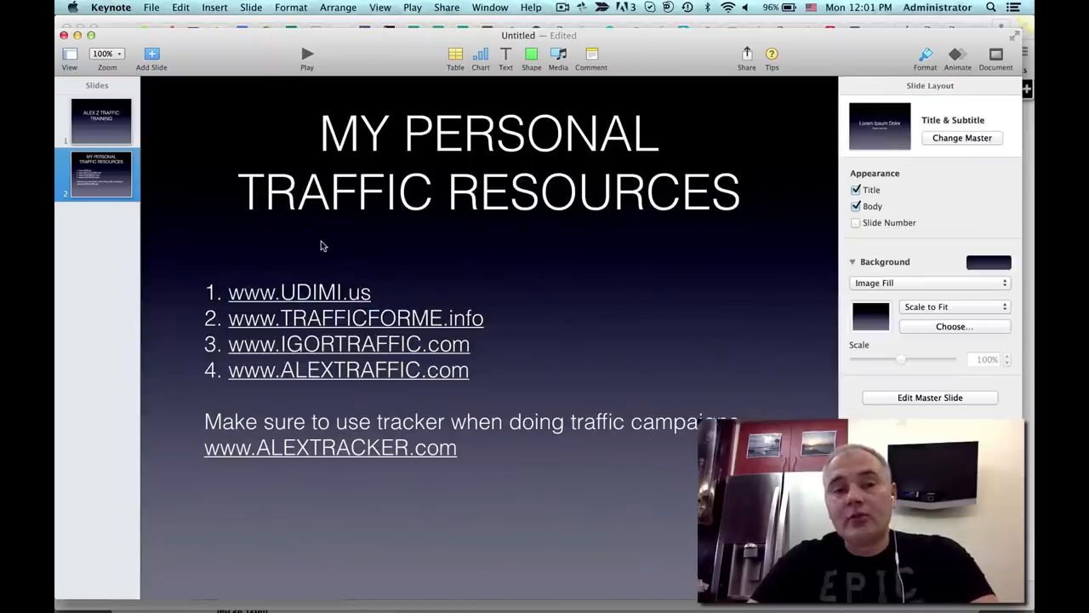
mouse_move(477, 231)
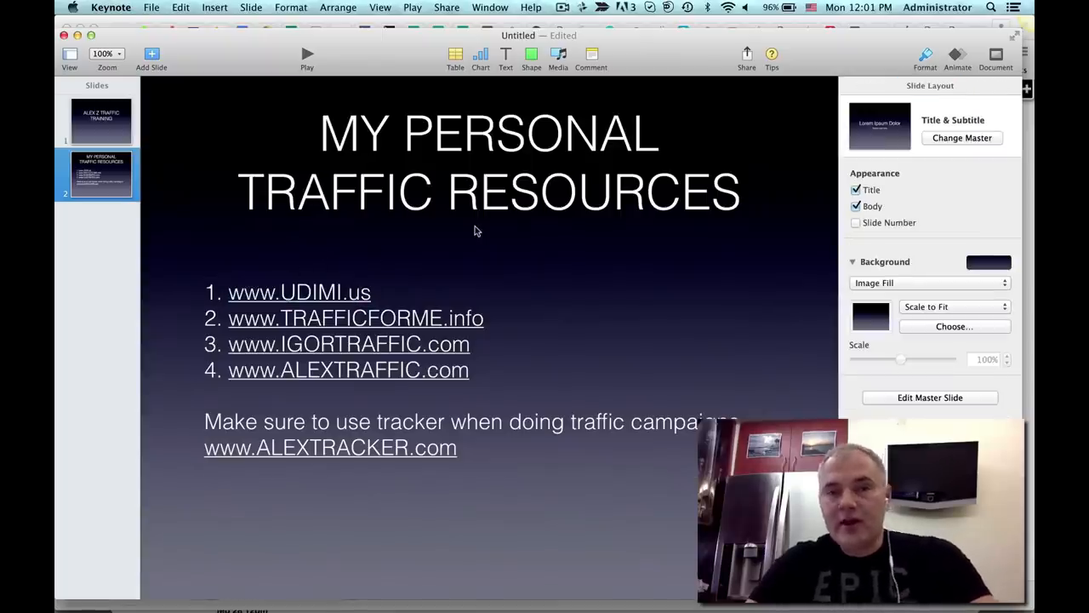
mouse_move(415, 280)
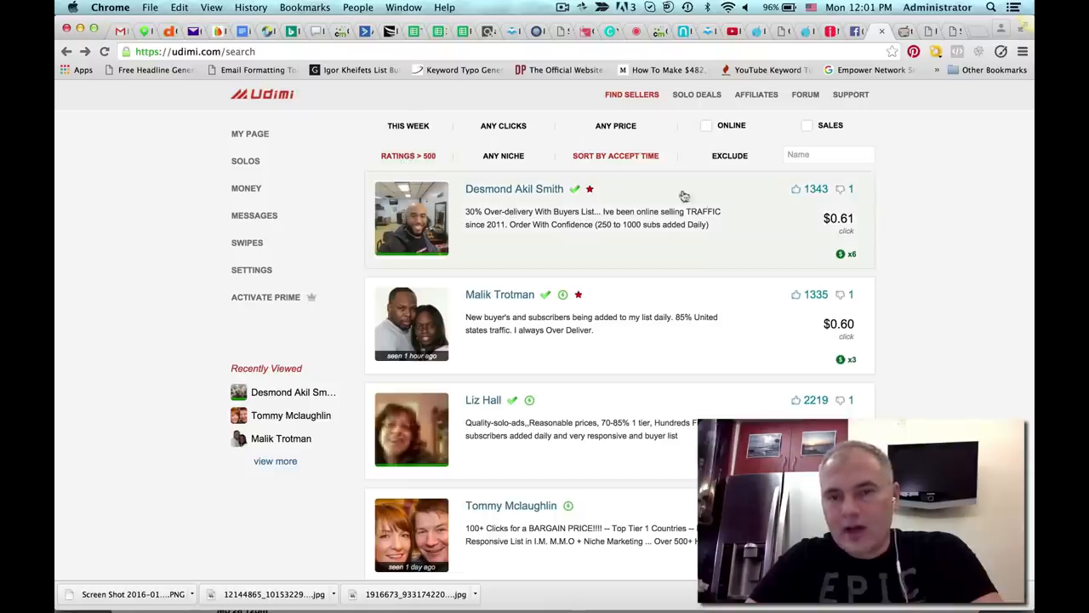
mouse_move(711, 208)
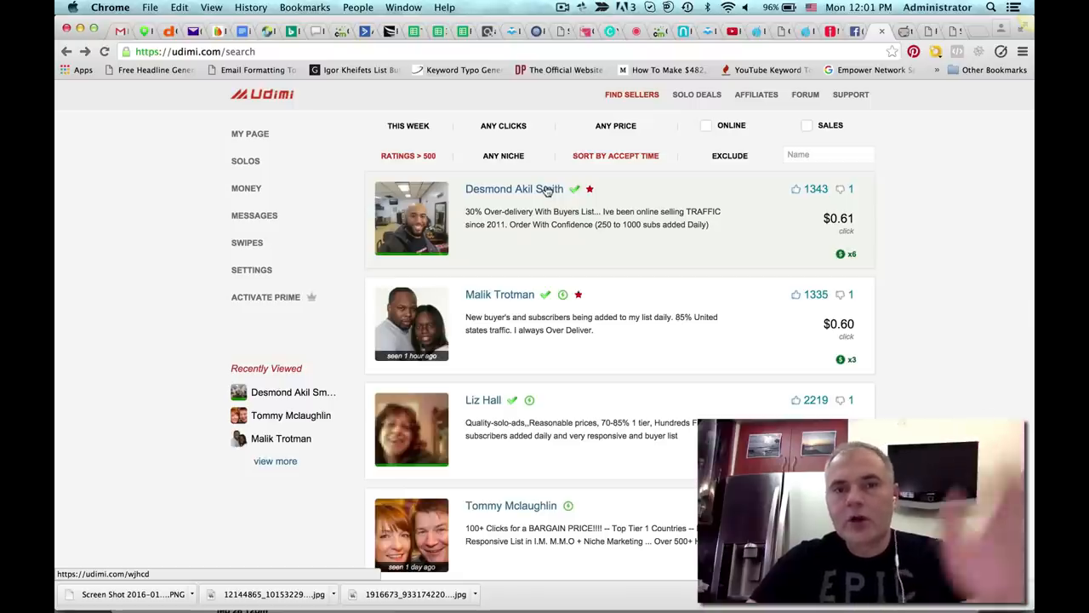
mouse_move(542, 191)
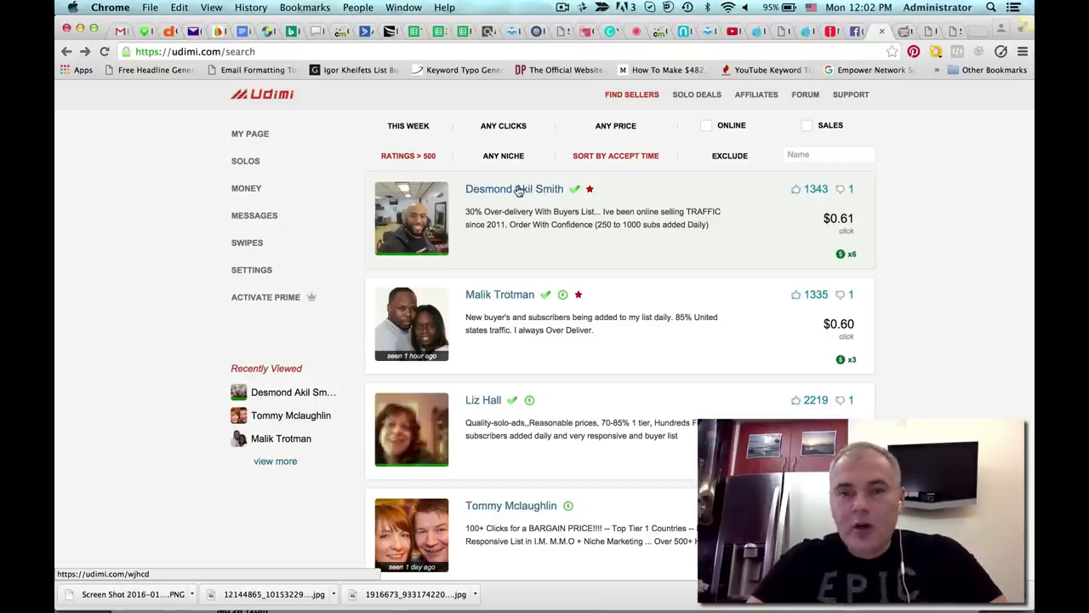
Open the top-rated seller Desmond Akil Smith's solo ad order page.
click(514, 187)
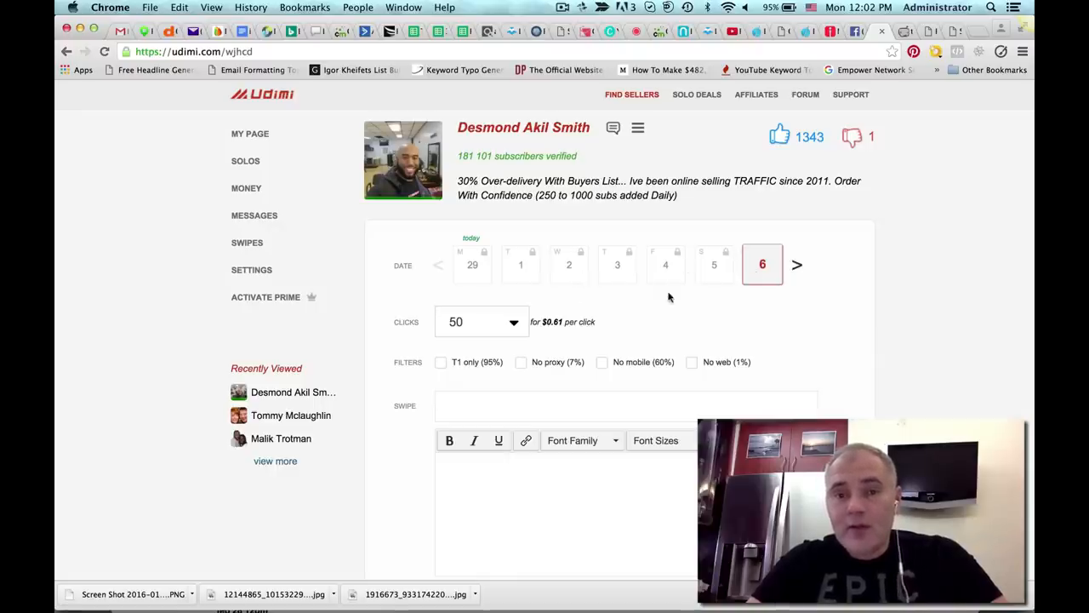
Set the solo order to 50 T1-only clicks totaling $39.00 and review the form.
click(480, 322)
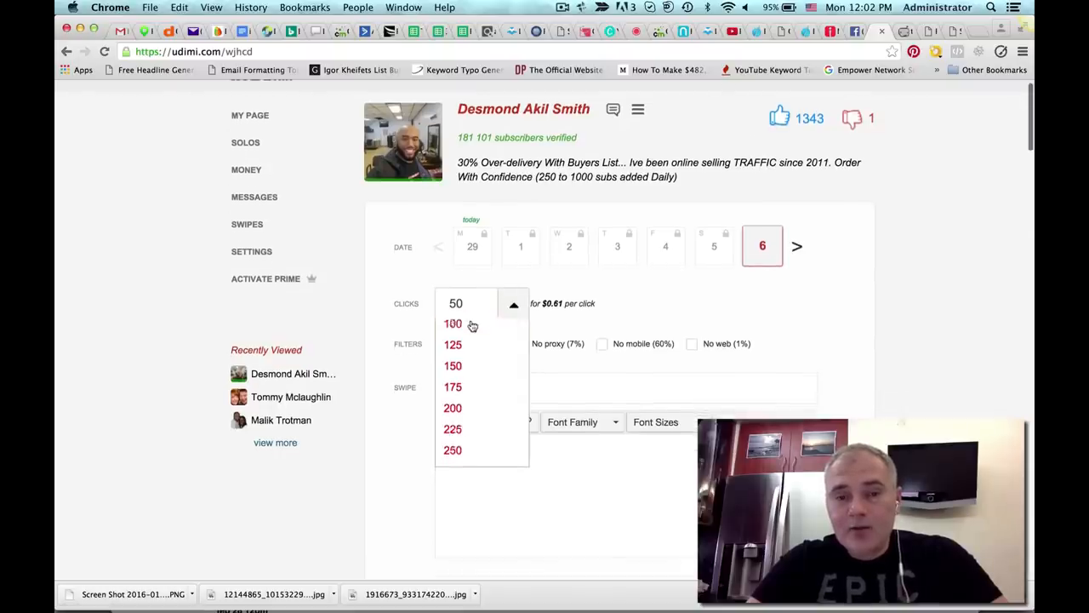
scroll(down, 3)
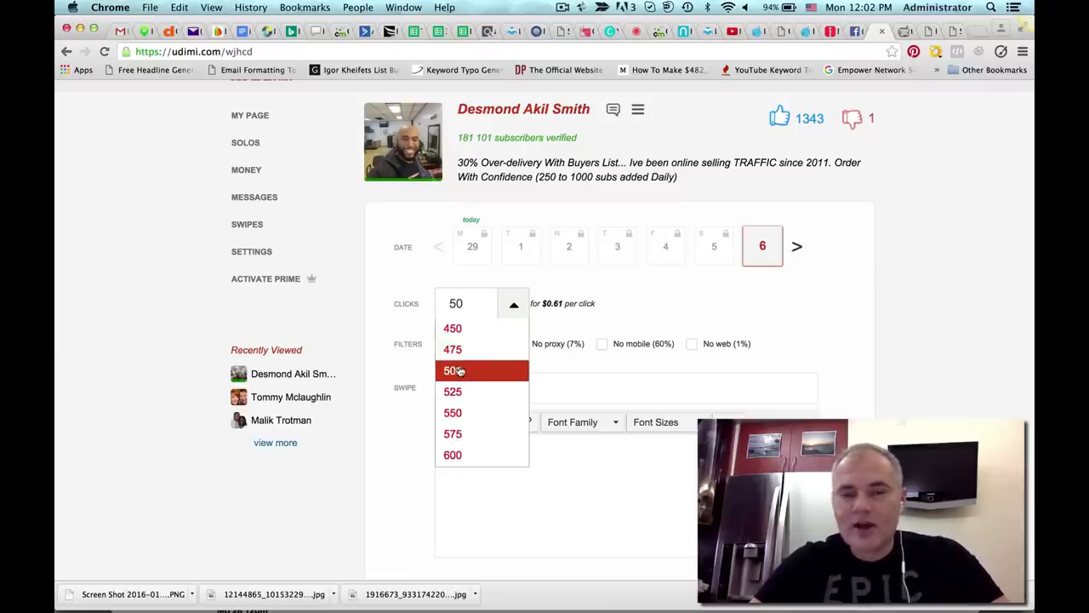
scroll(down, 3)
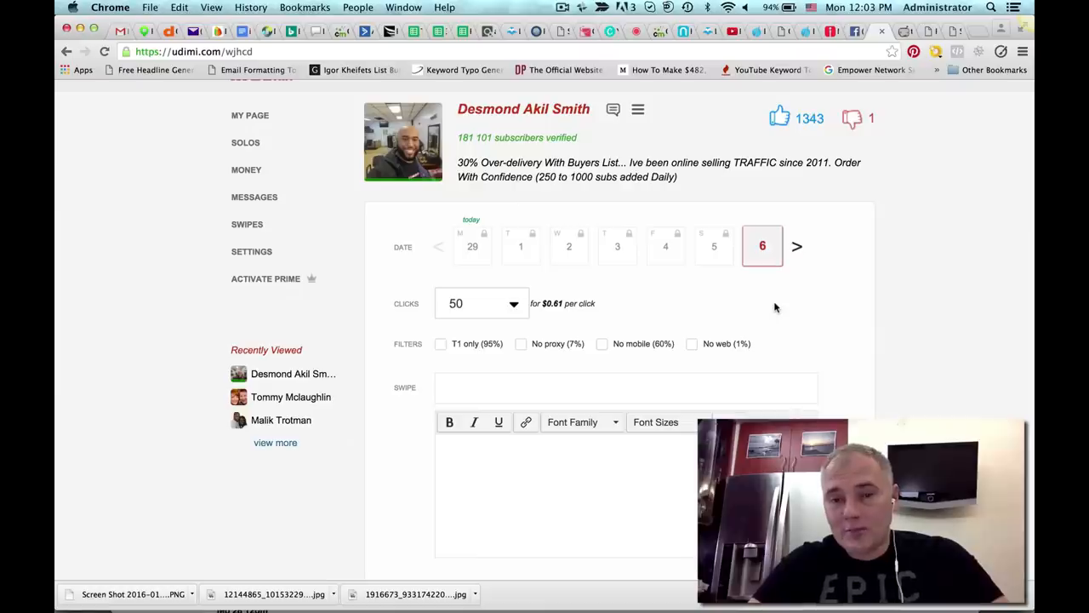
mouse_move(691, 344)
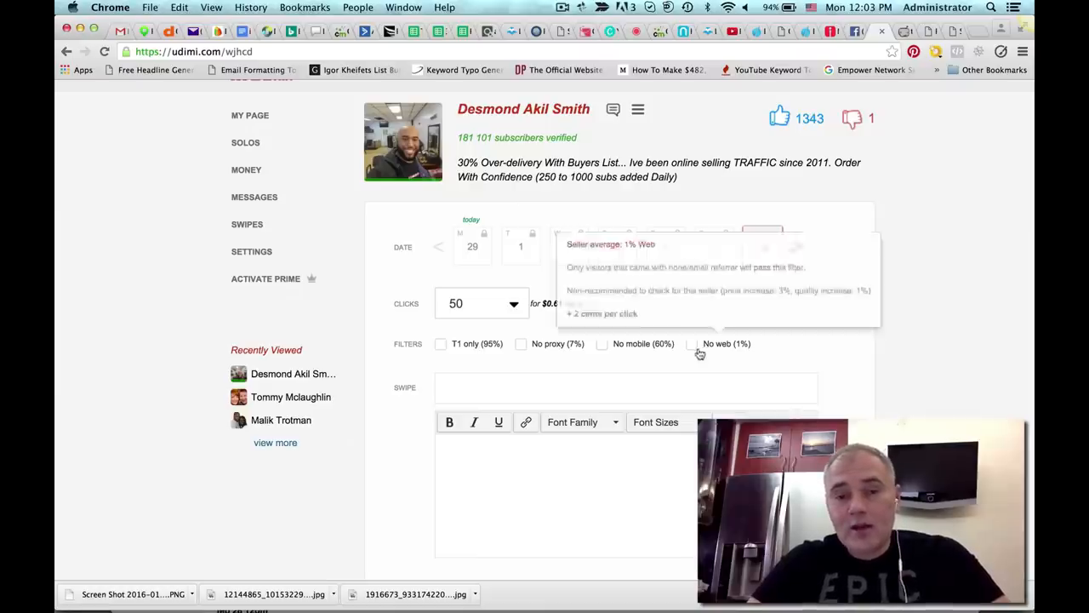
click(441, 344)
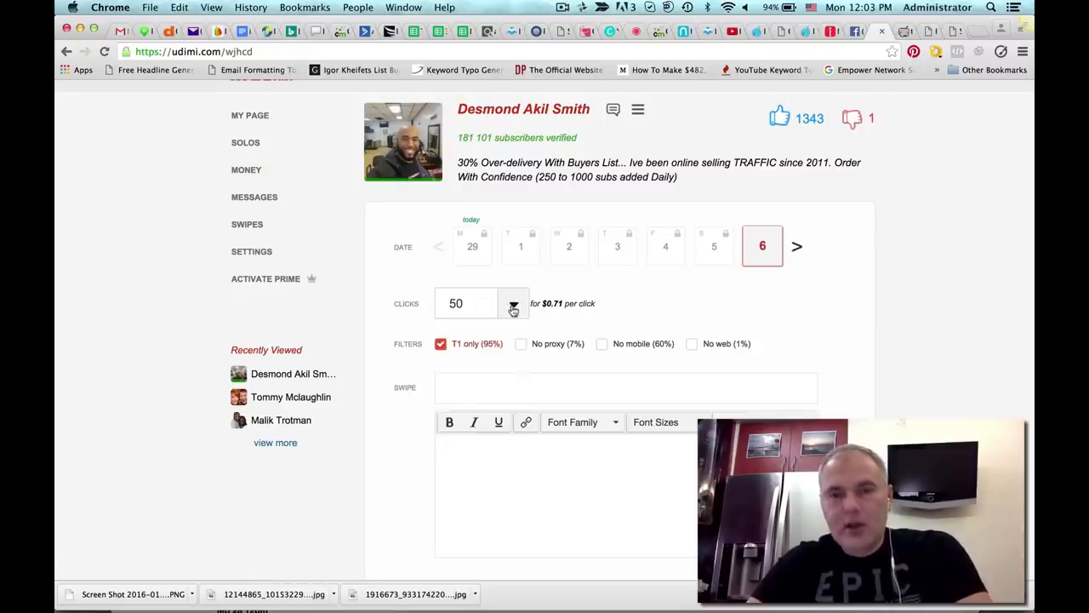
scroll(down, 3)
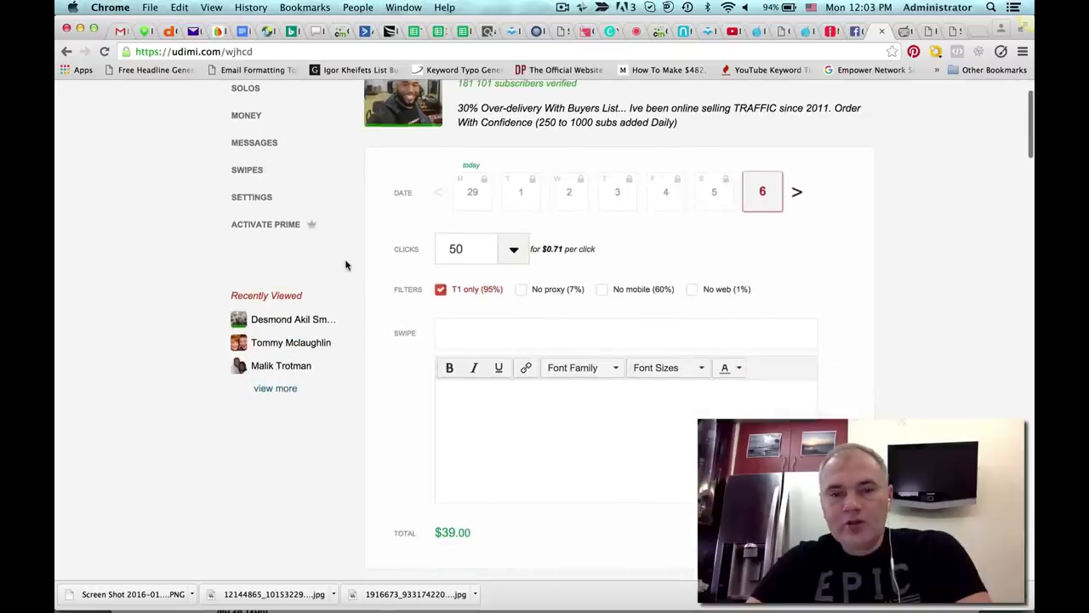
mouse_move(497, 423)
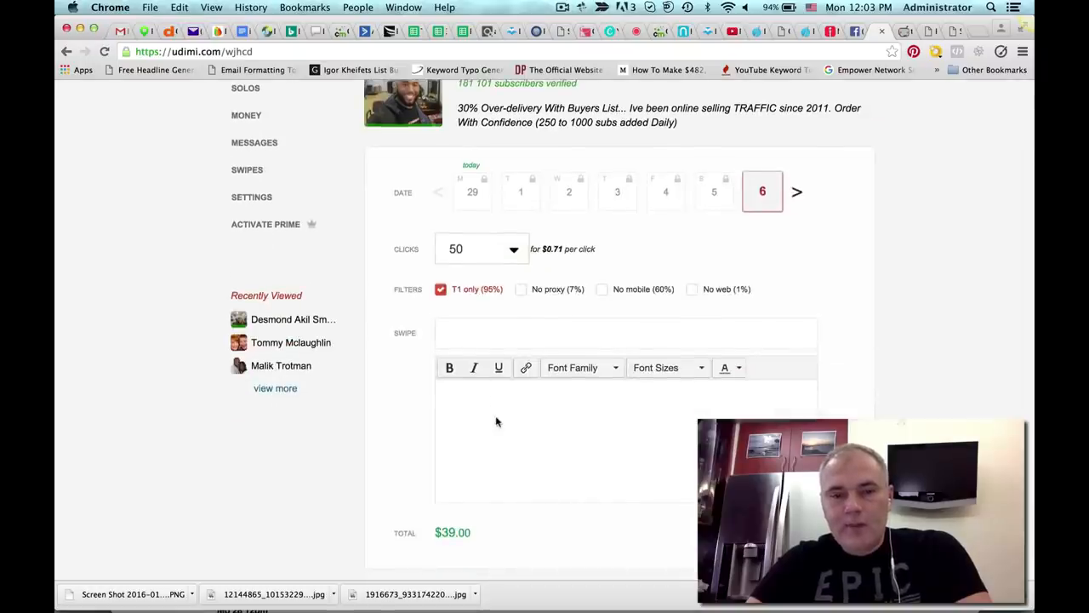
scroll(down, 3)
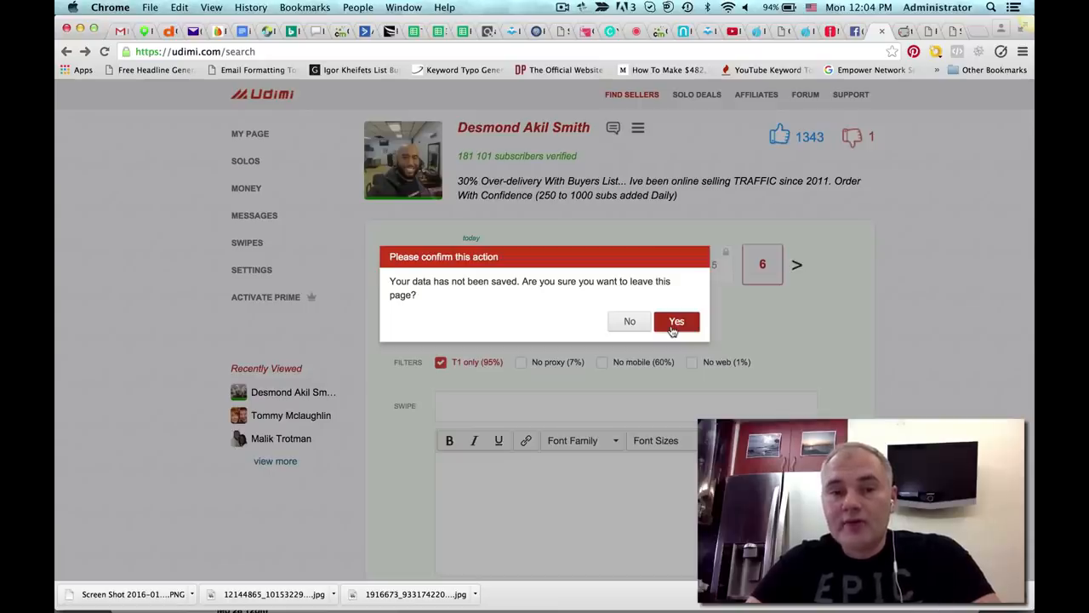
Confirm leaving the unsaved order and browse the Find Sellers results list.
click(677, 320)
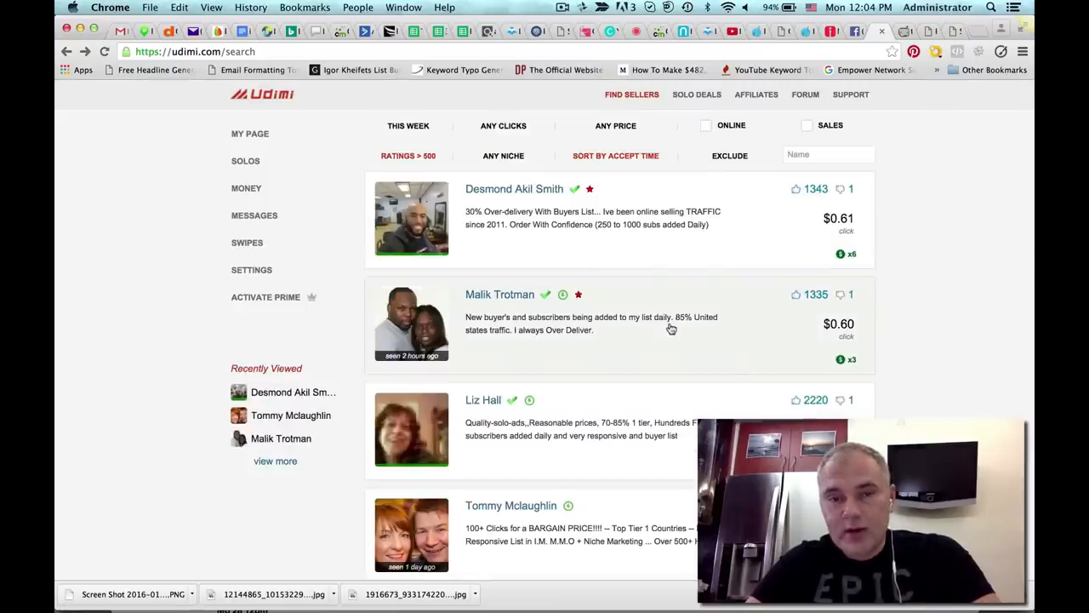
scroll(down, 3)
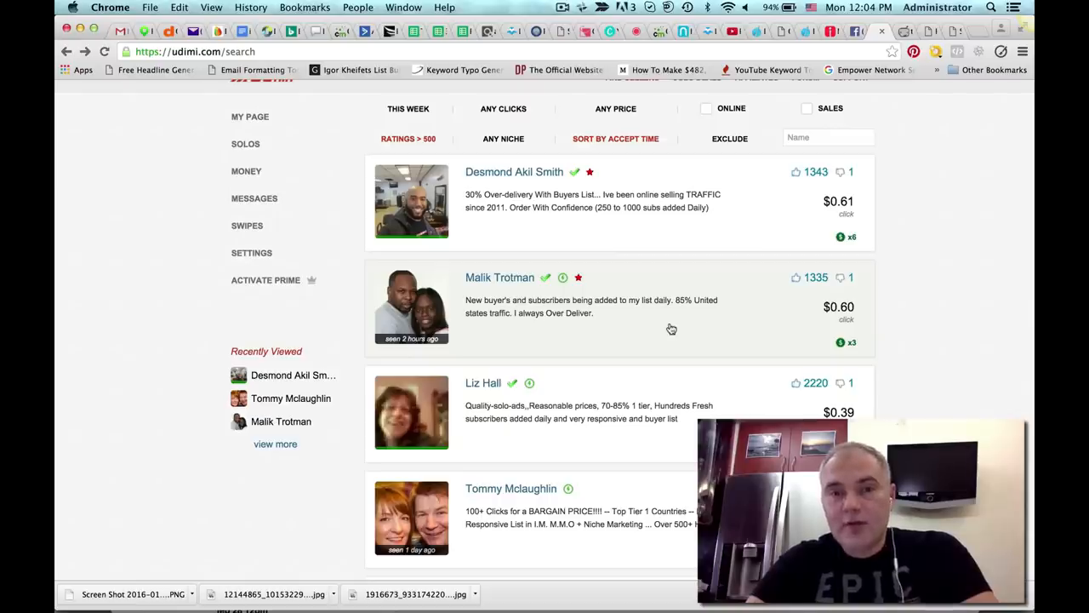
scroll(up, 3)
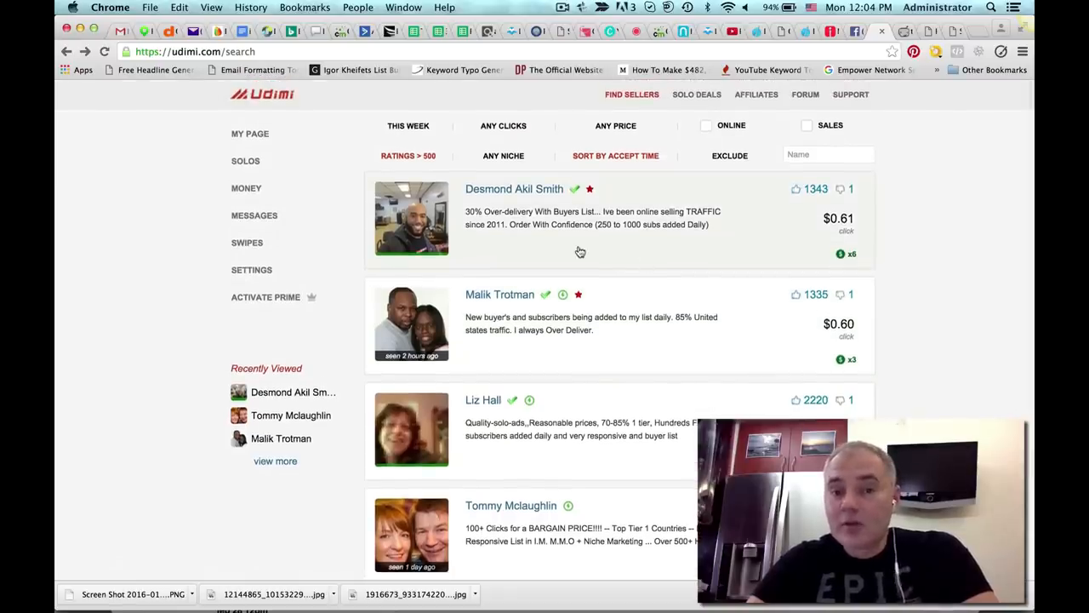
scroll(down, 3)
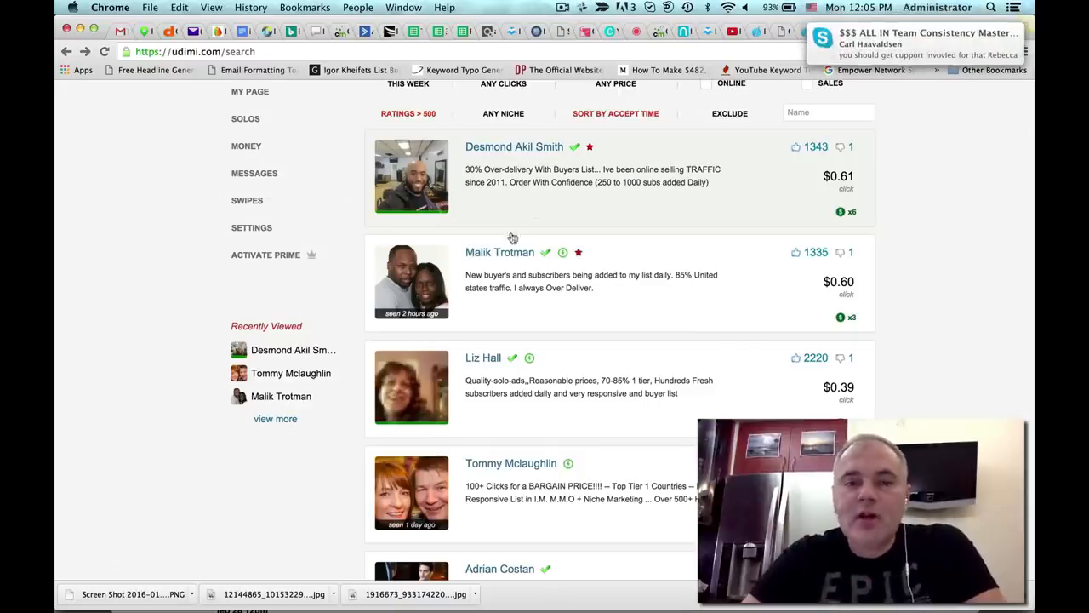
scroll(down, 3)
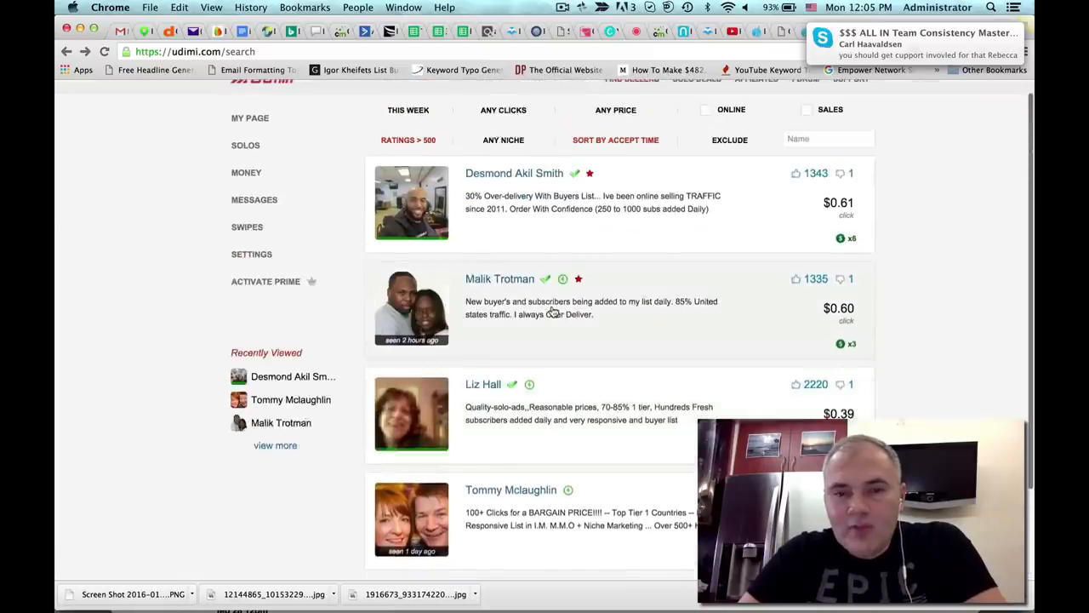
scroll(down, 3)
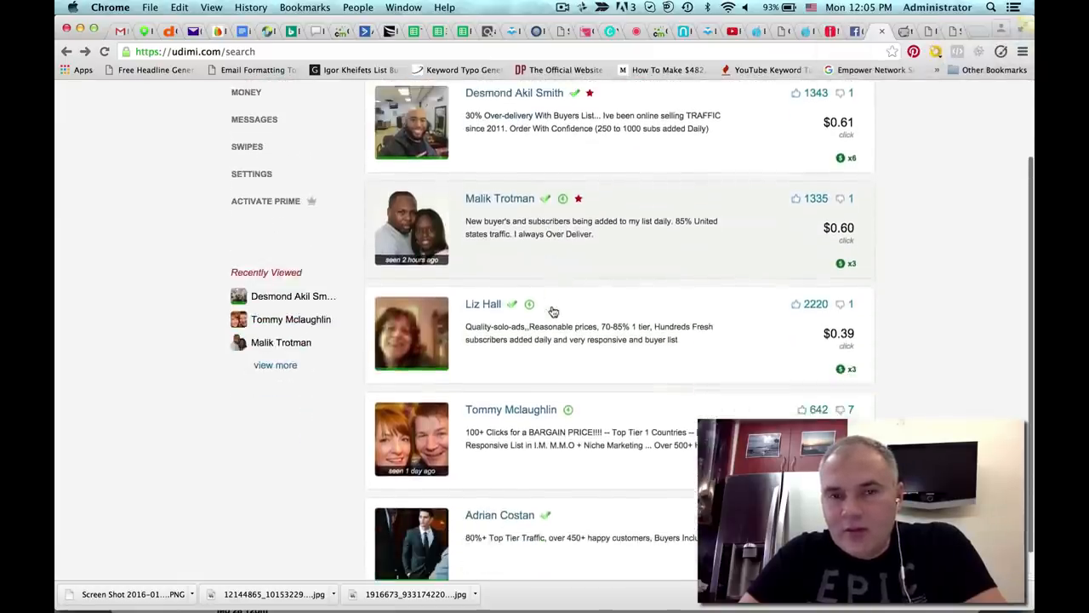
scroll(down, 3)
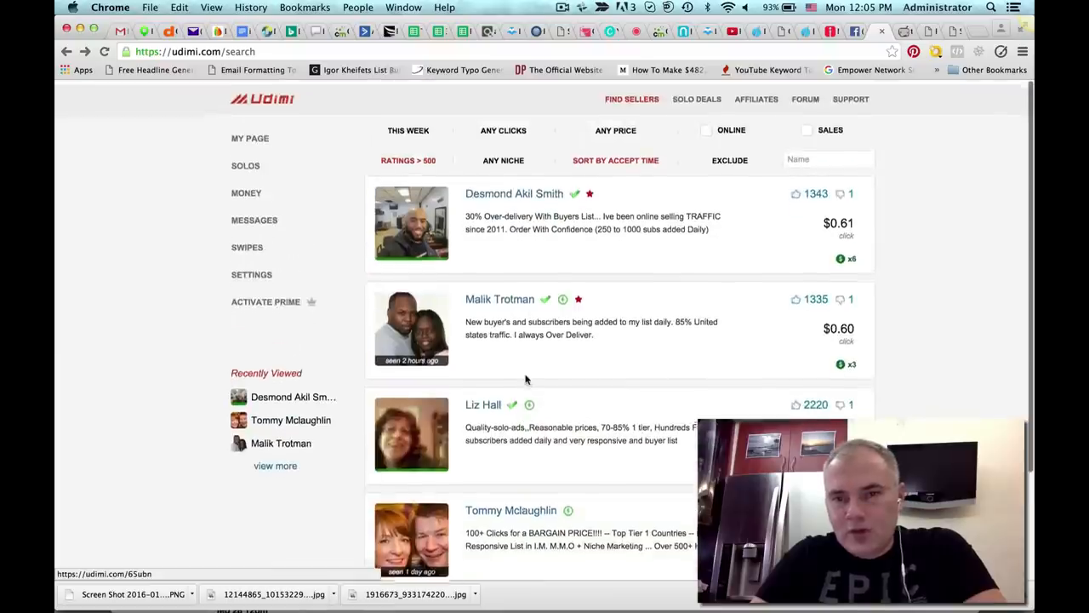
scroll(up, 3)
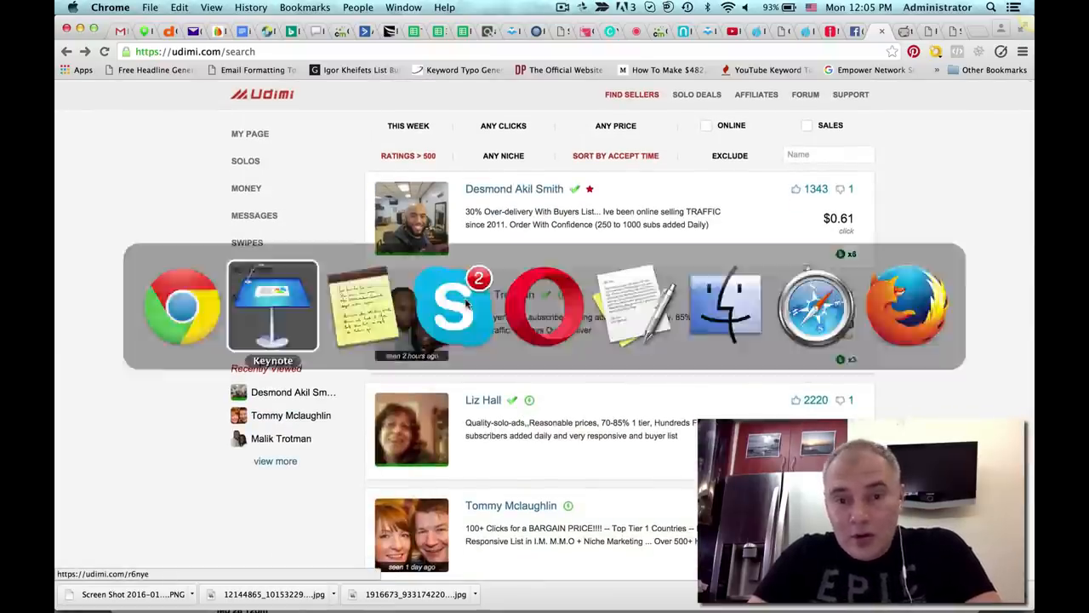
On TrafficForMe's campaign page, choose Super Premium Email Traffic and compare package tiers.
click(272, 305)
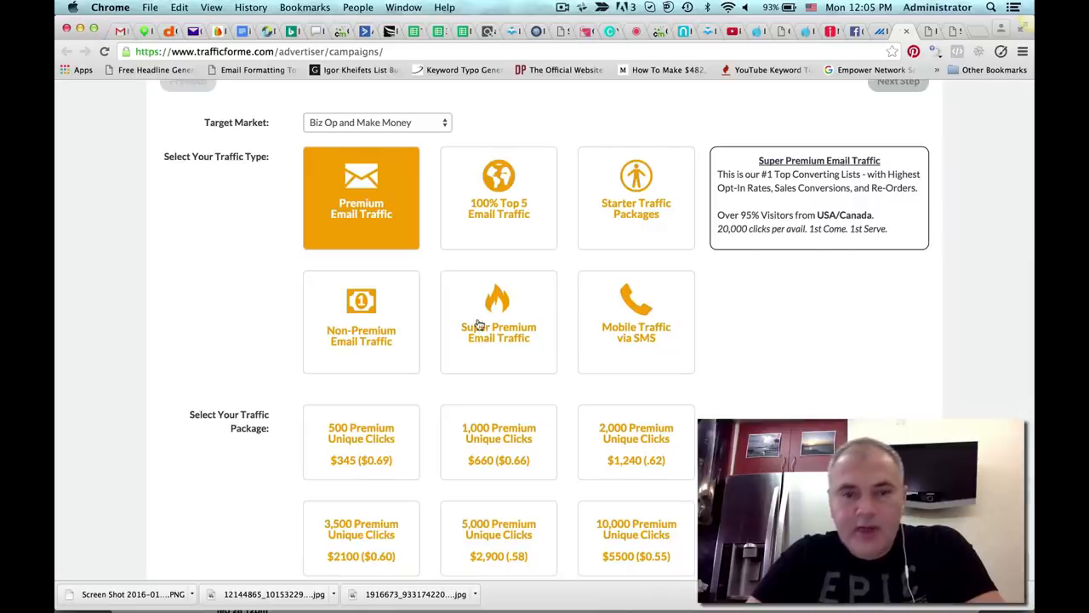
click(499, 307)
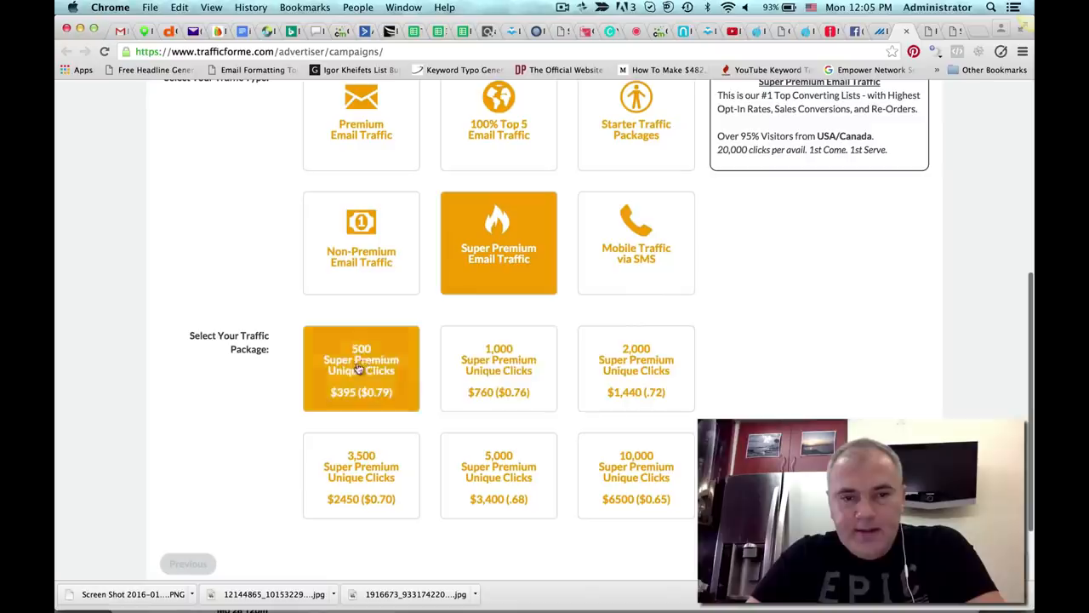
click(498, 473)
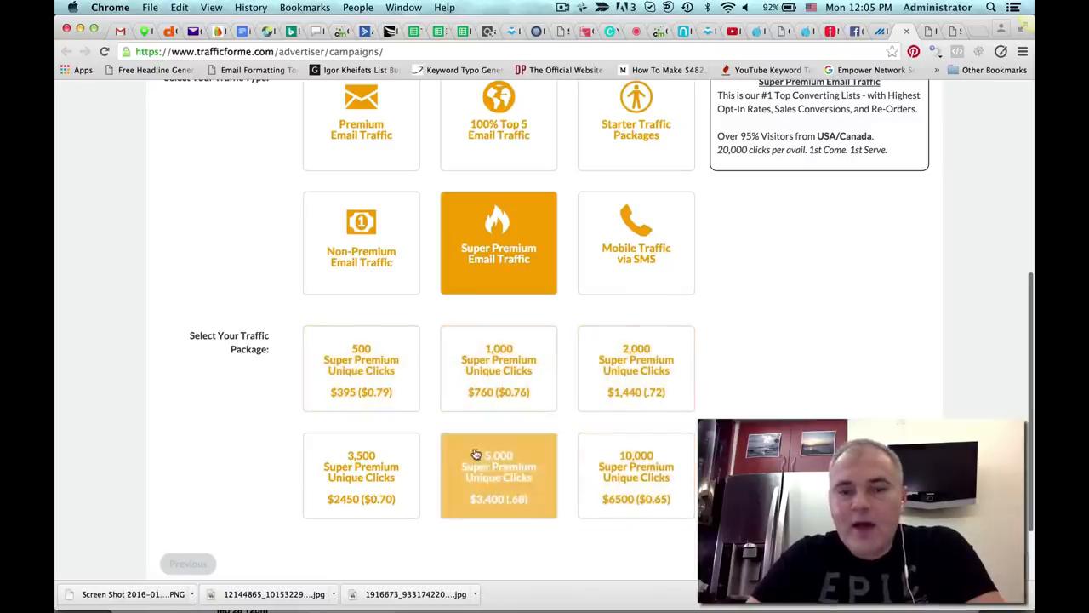
click(360, 367)
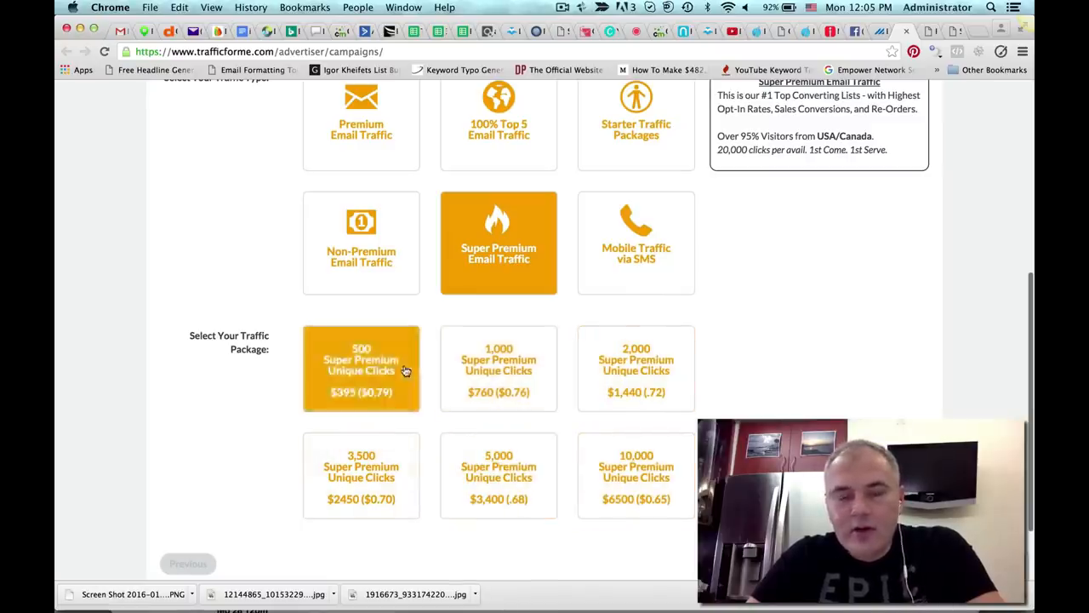
Compare the 500, 1,000 and 2,000-click packages, settling on 1,000 clicks at $760.
click(499, 367)
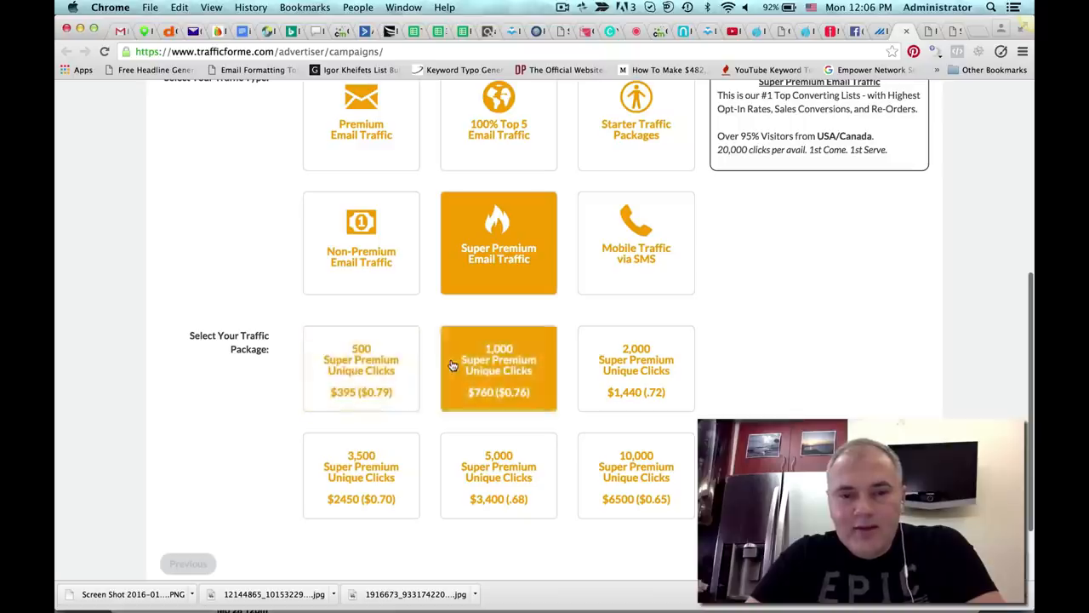
click(361, 368)
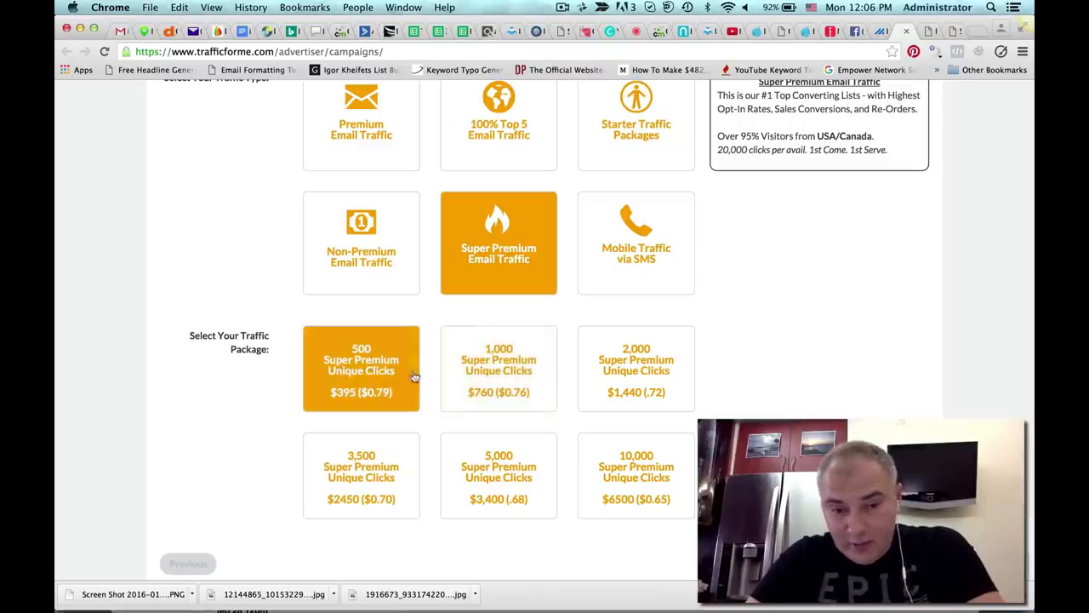
click(636, 368)
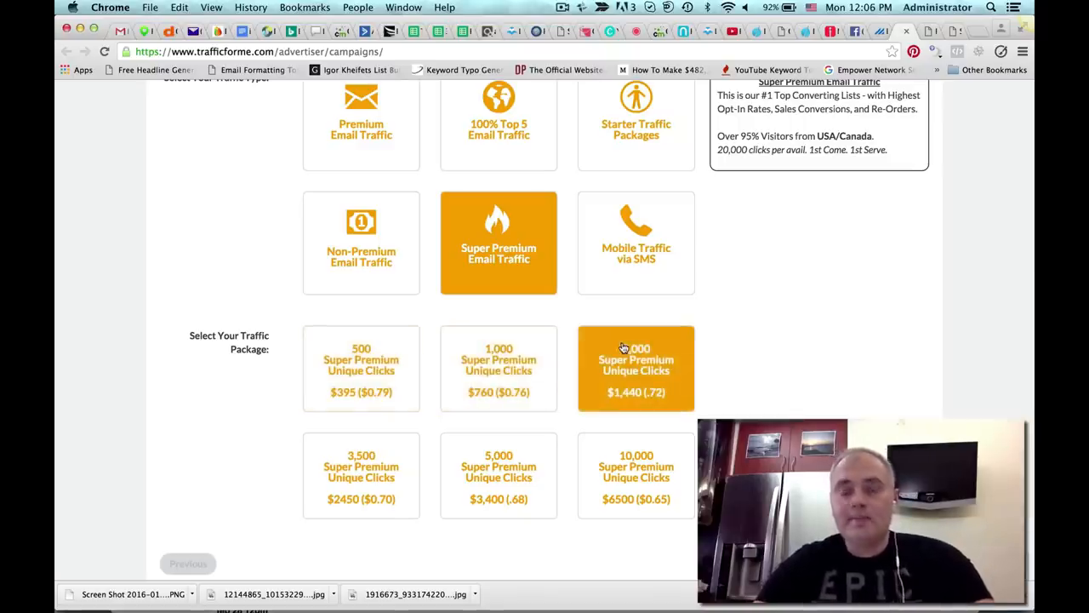
click(499, 368)
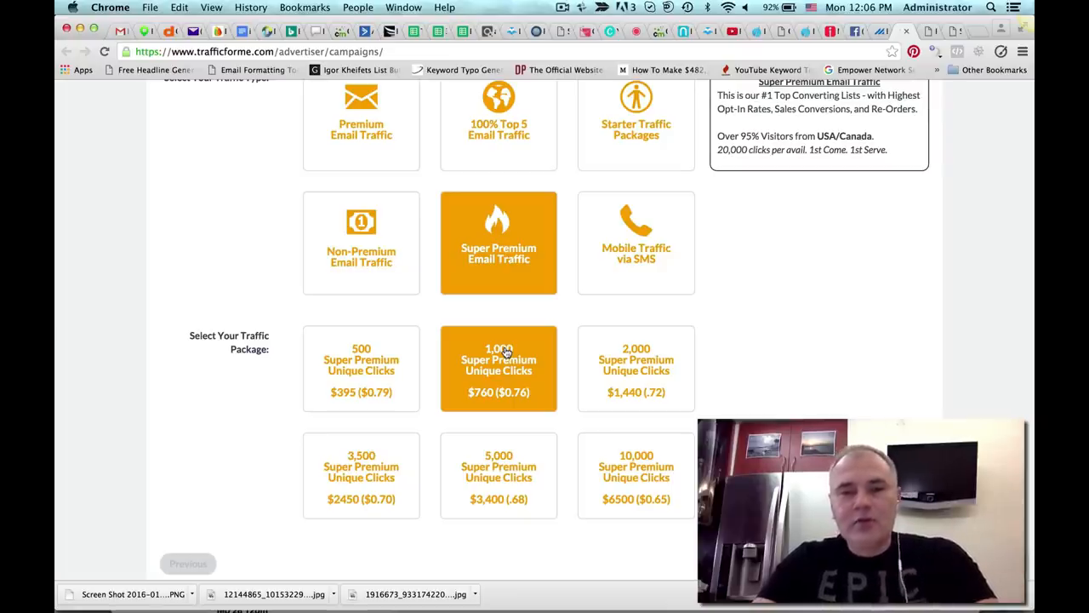
click(499, 367)
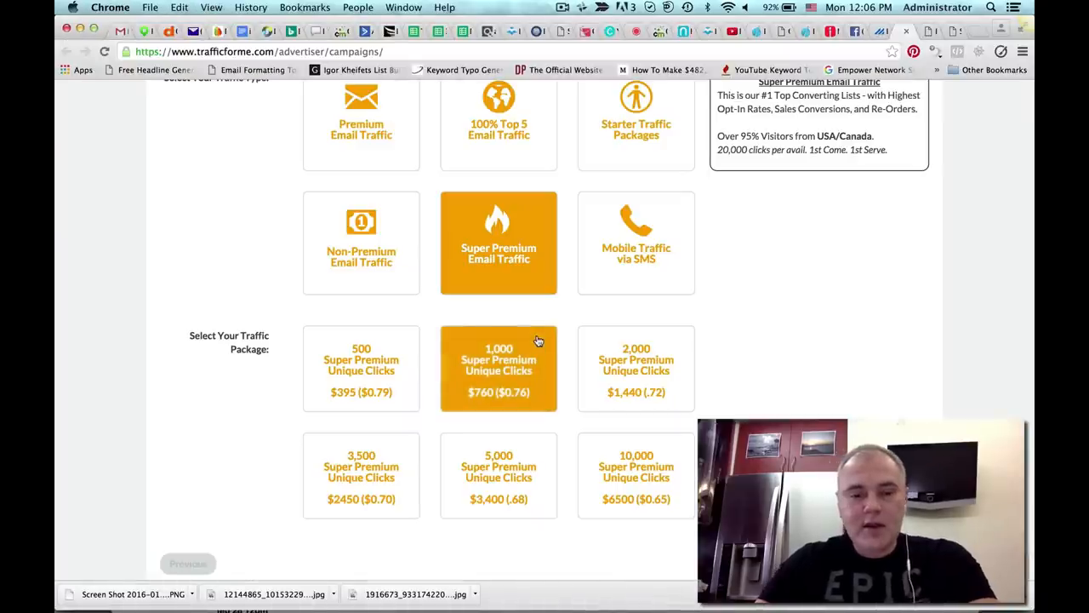
text(www.IGORTRAFFIC.com)
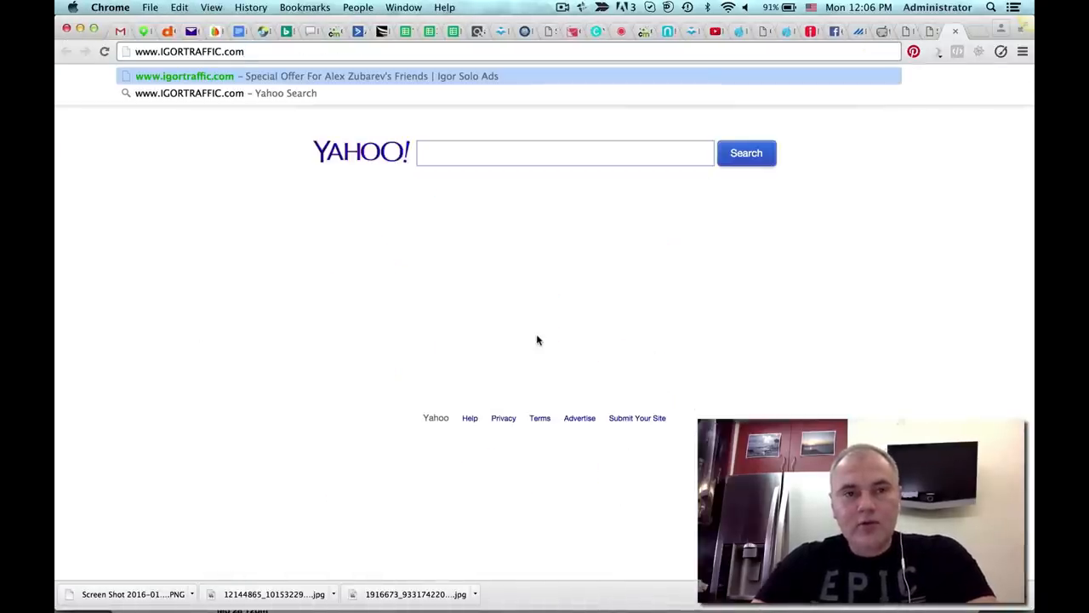
click(317, 75)
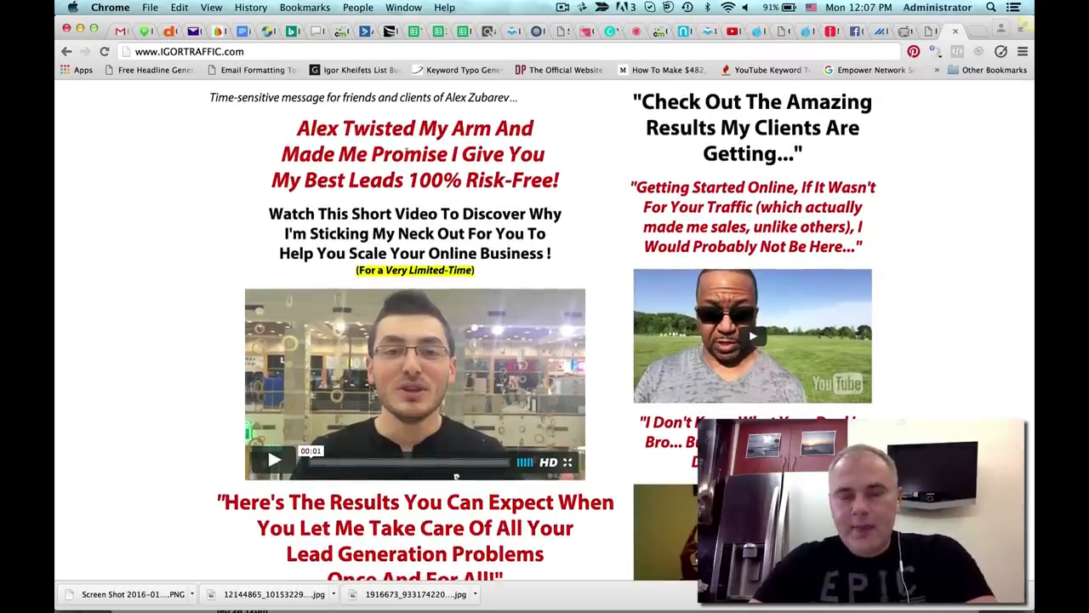
scroll(down, 3)
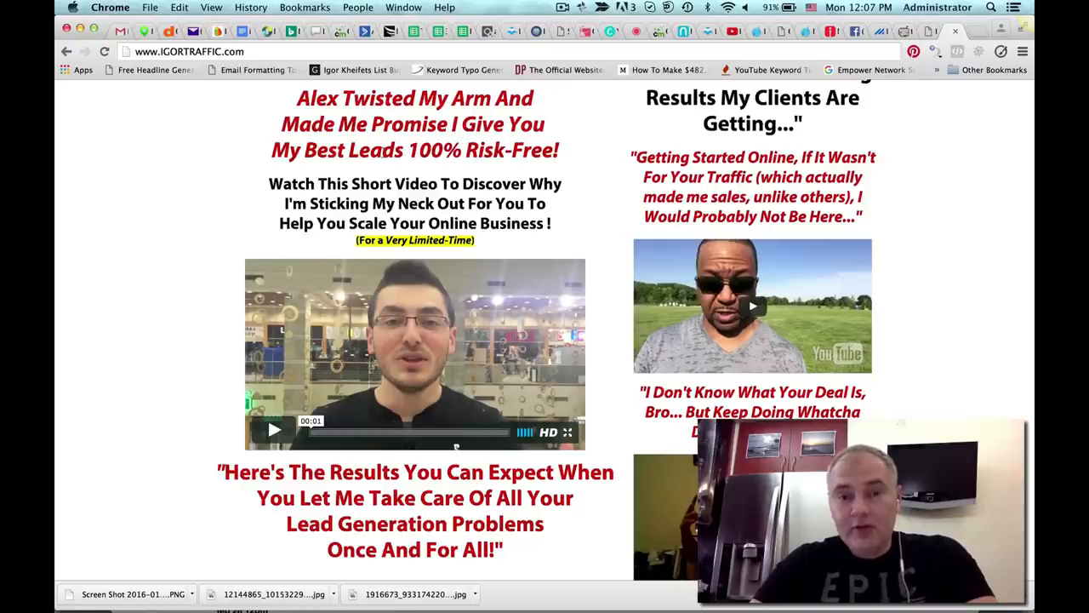
scroll(down, 3)
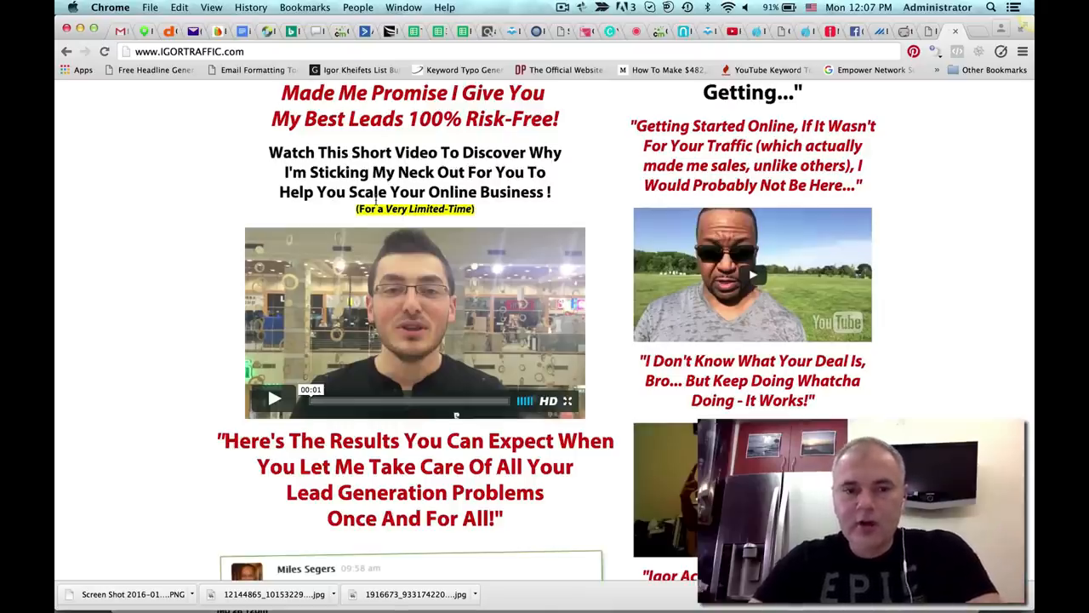
scroll(down, 3)
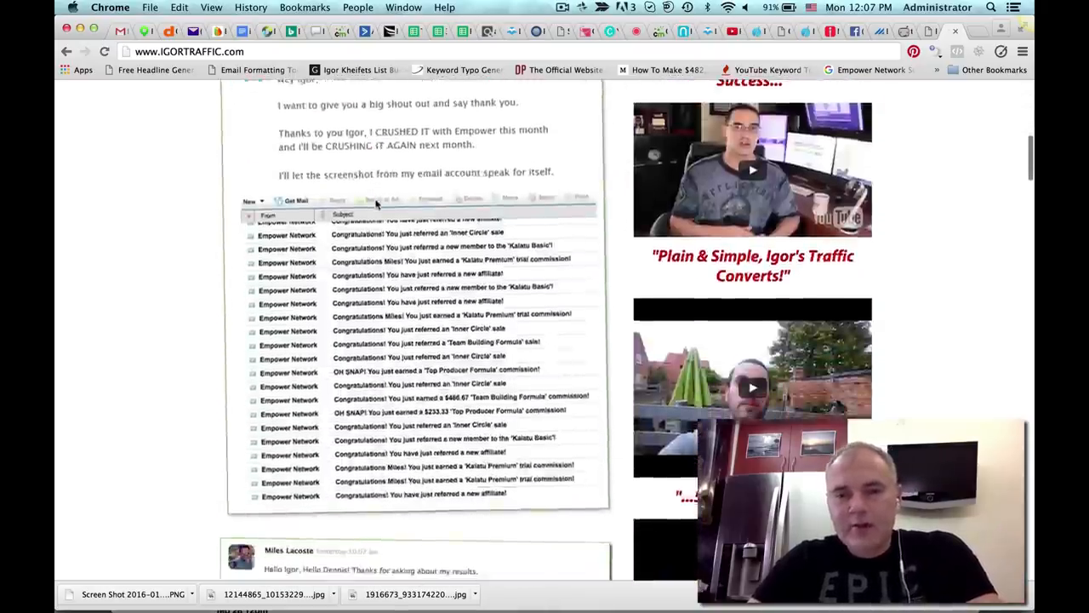
scroll(down, 3)
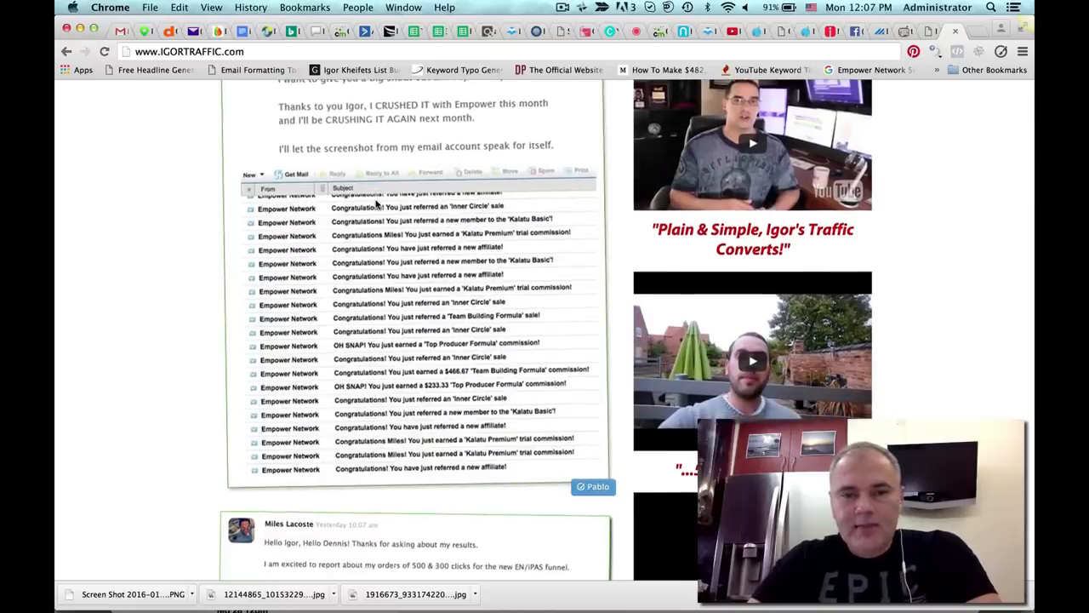
scroll(down, 3)
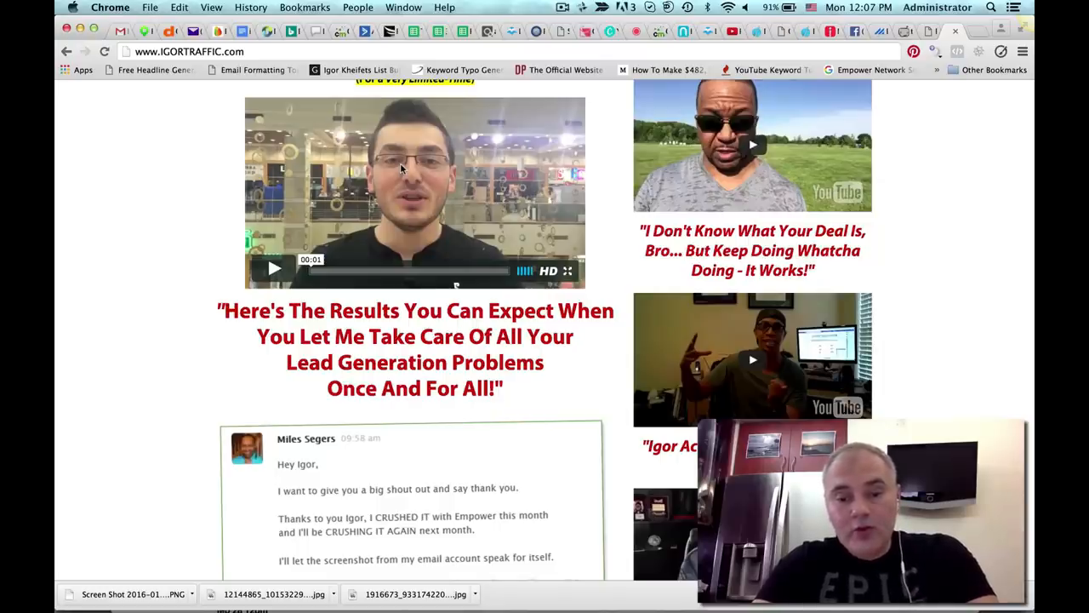
Navigate to alextraffic.com's 'Need High Quality Traffic Fast?' lead page.
text(alextraffic.com)
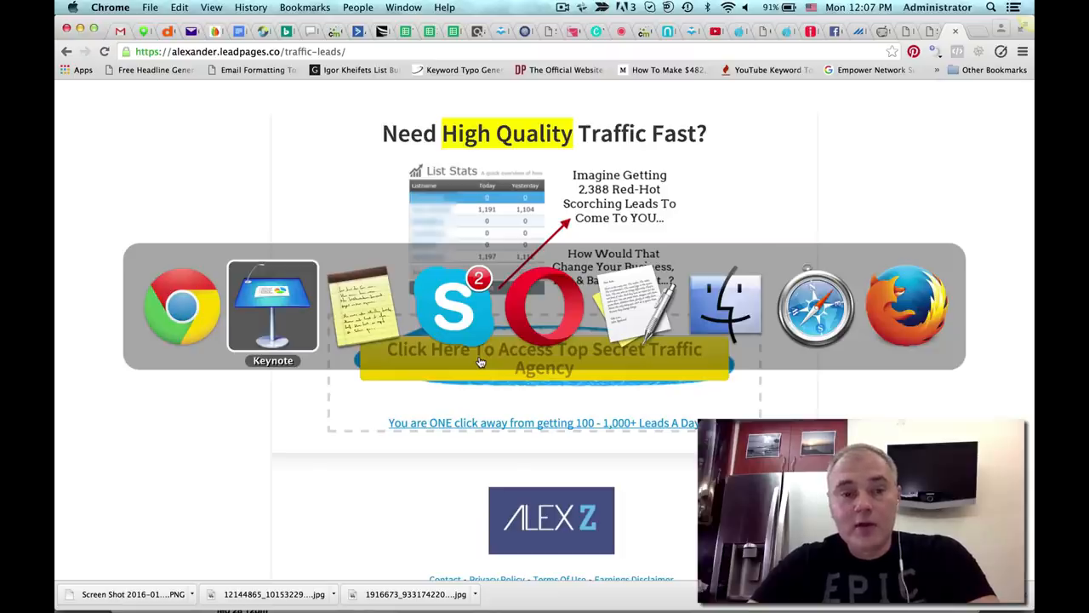
click(272, 306)
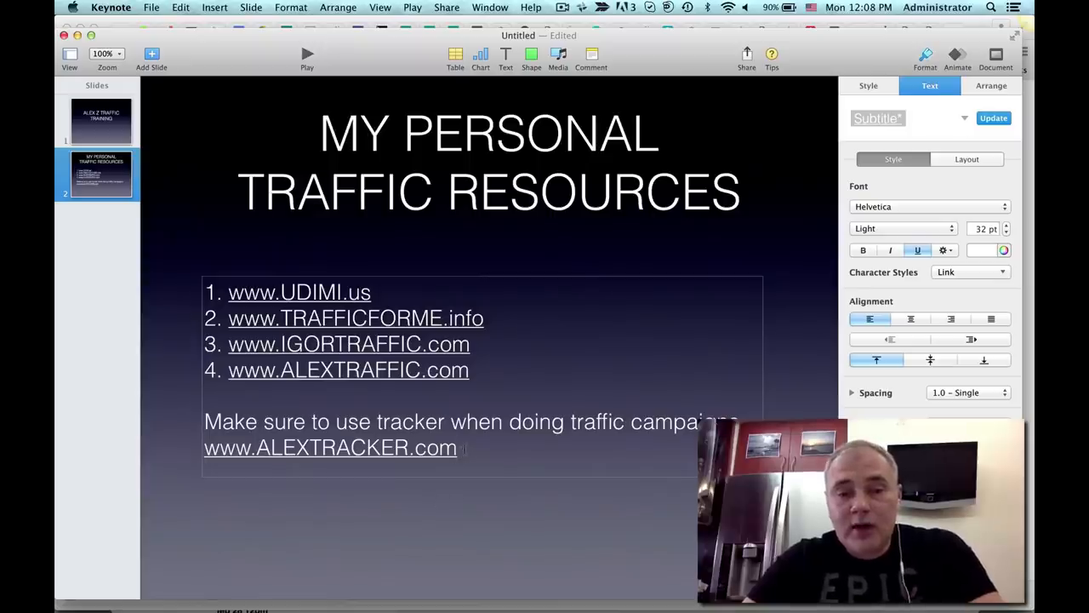
double_click(330, 446)
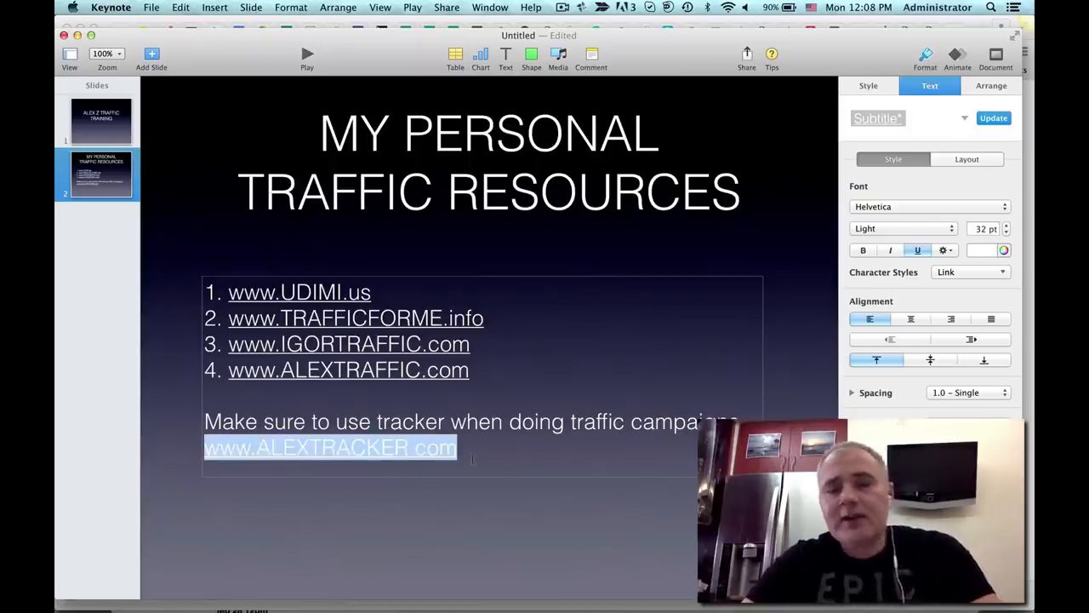